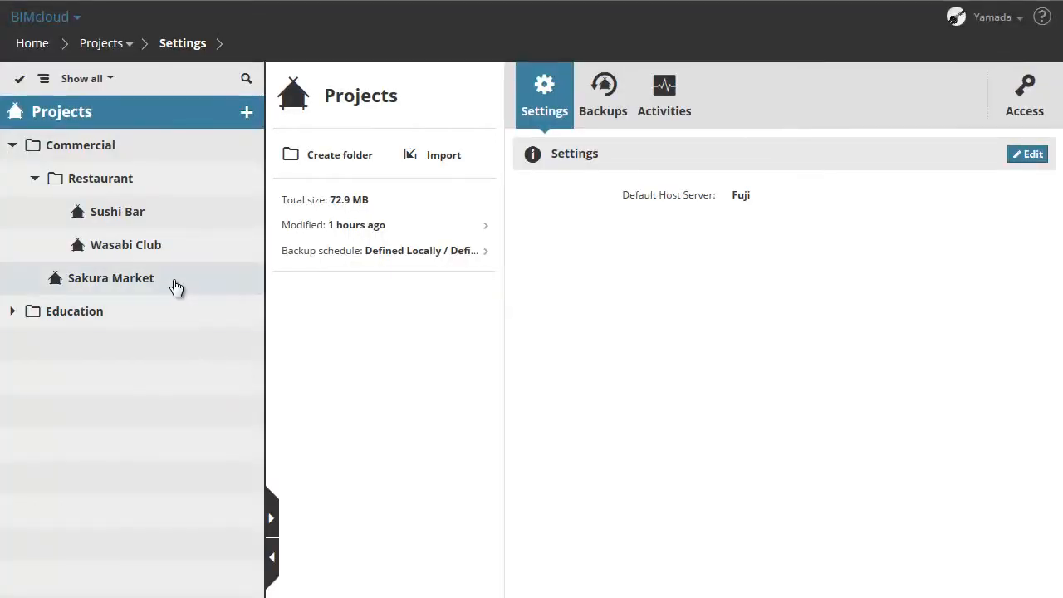
# Select Sakura Market in the Projects tree and show its Backups tab.
pyautogui.click(110, 277)
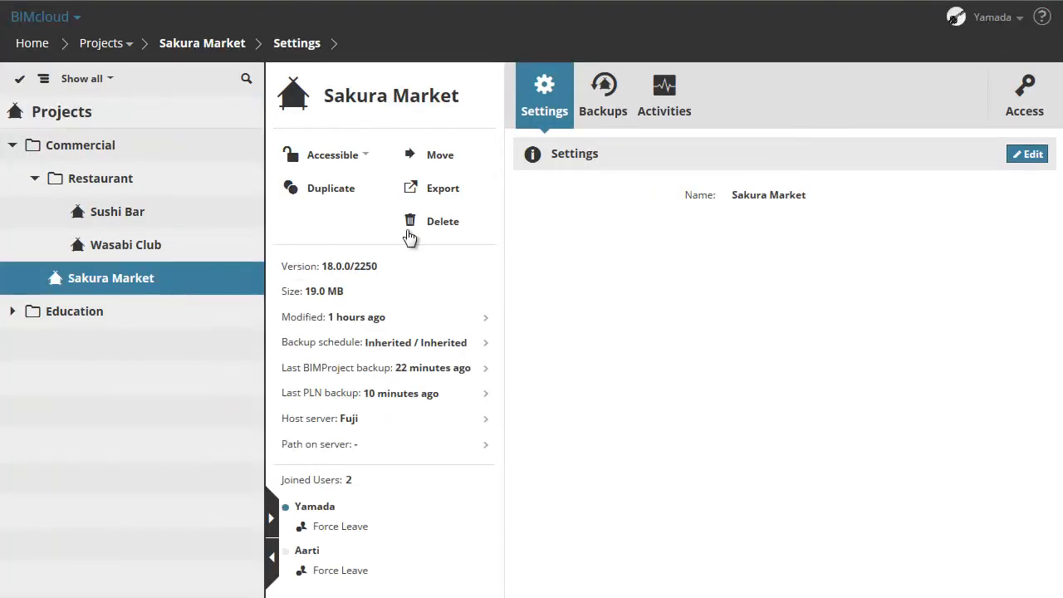
pyautogui.click(603, 94)
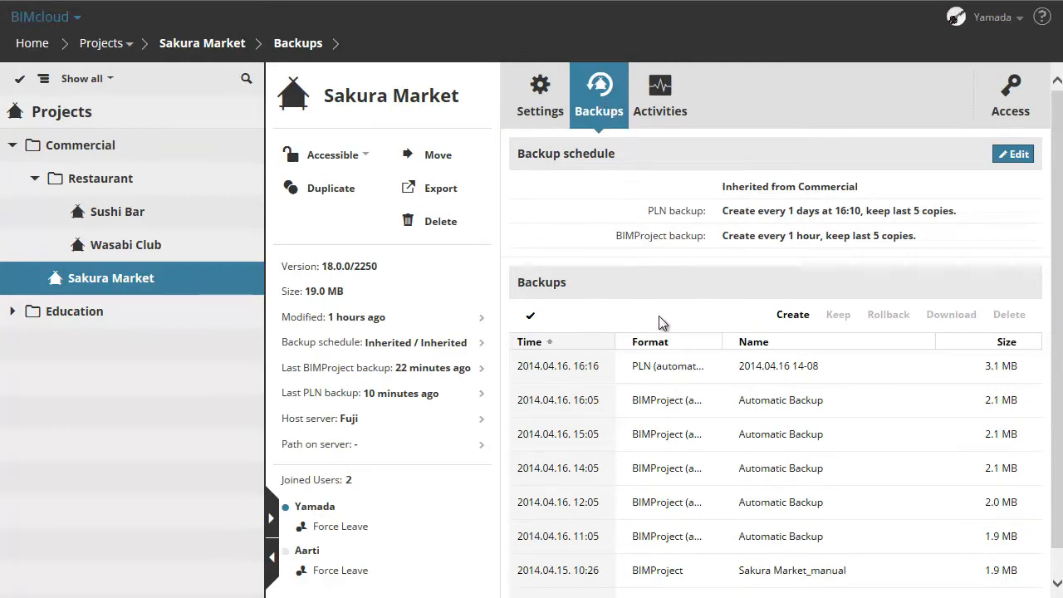
pyautogui.moveTo(606, 293)
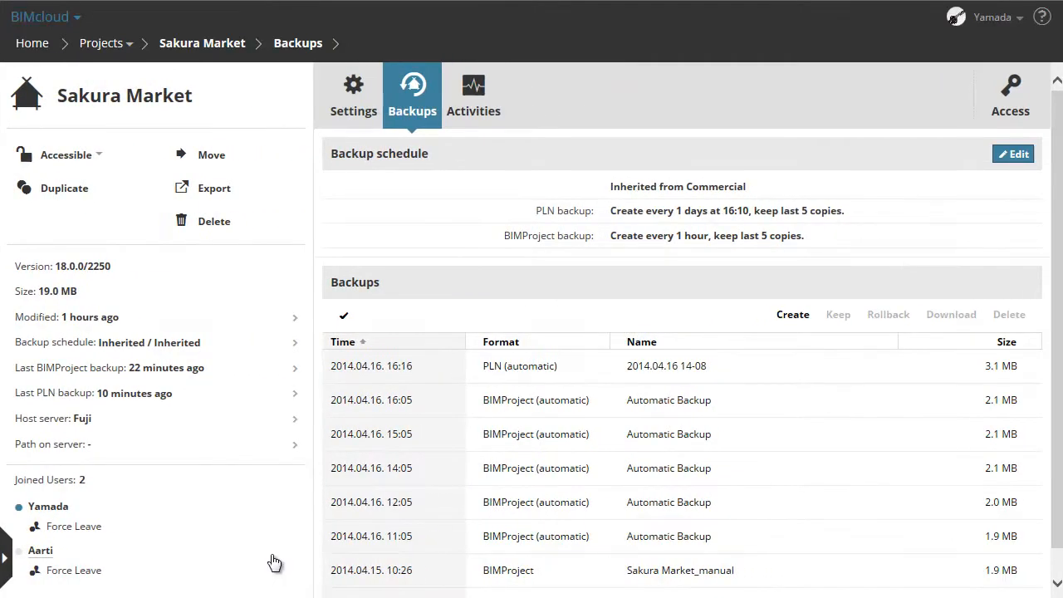
pyautogui.moveTo(488, 326)
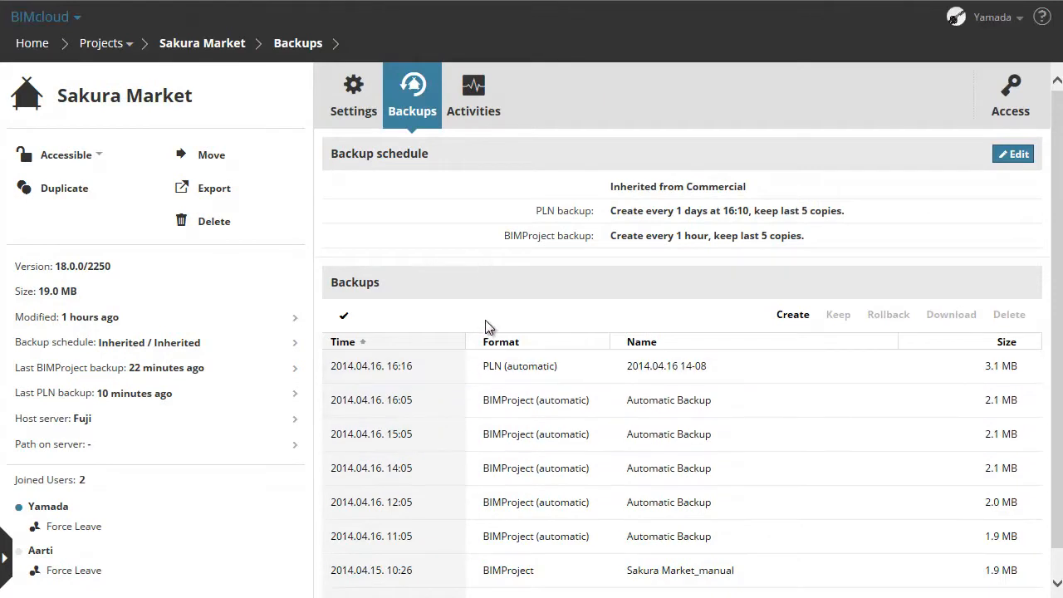
pyautogui.moveTo(460, 478)
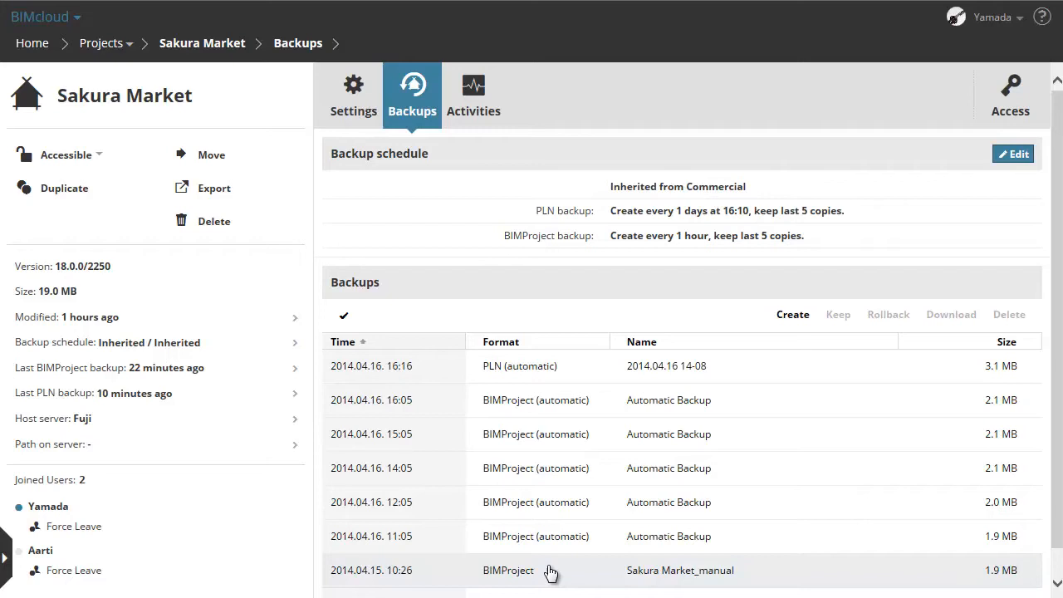
pyautogui.moveTo(629, 340)
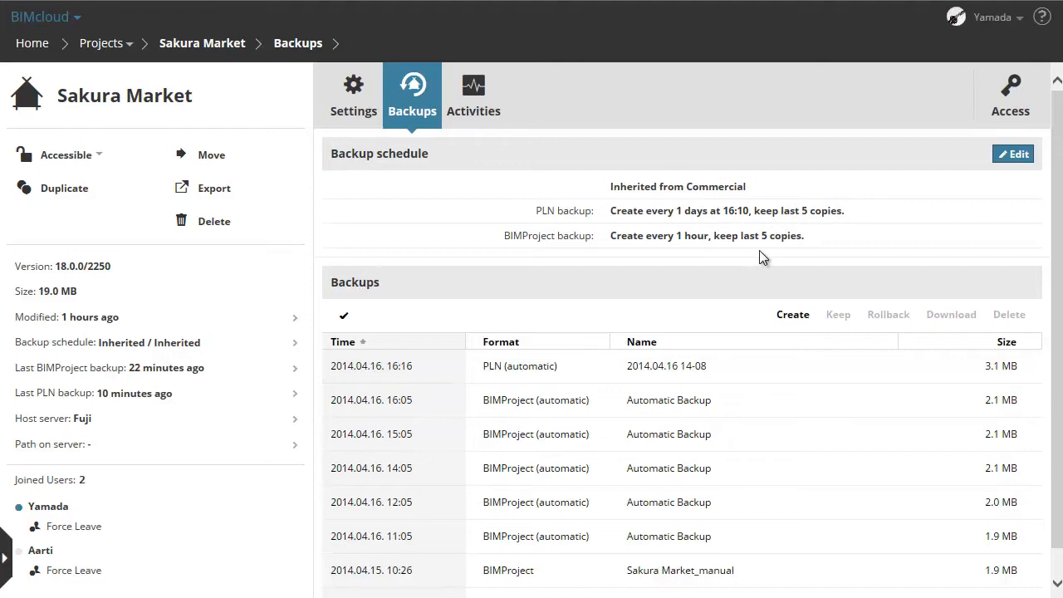
pyautogui.moveTo(779, 255)
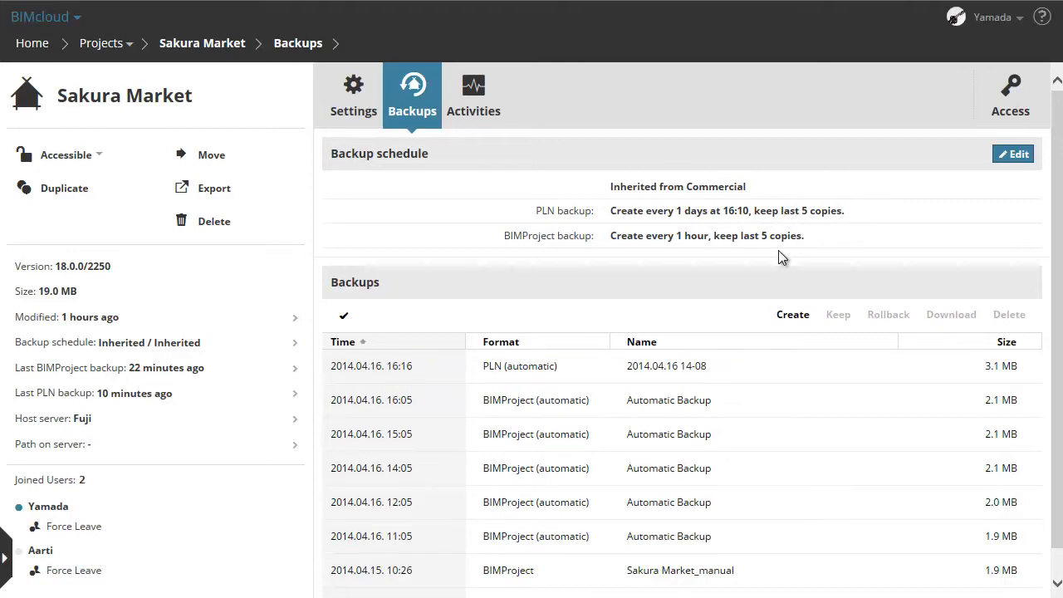
pyautogui.moveTo(792, 319)
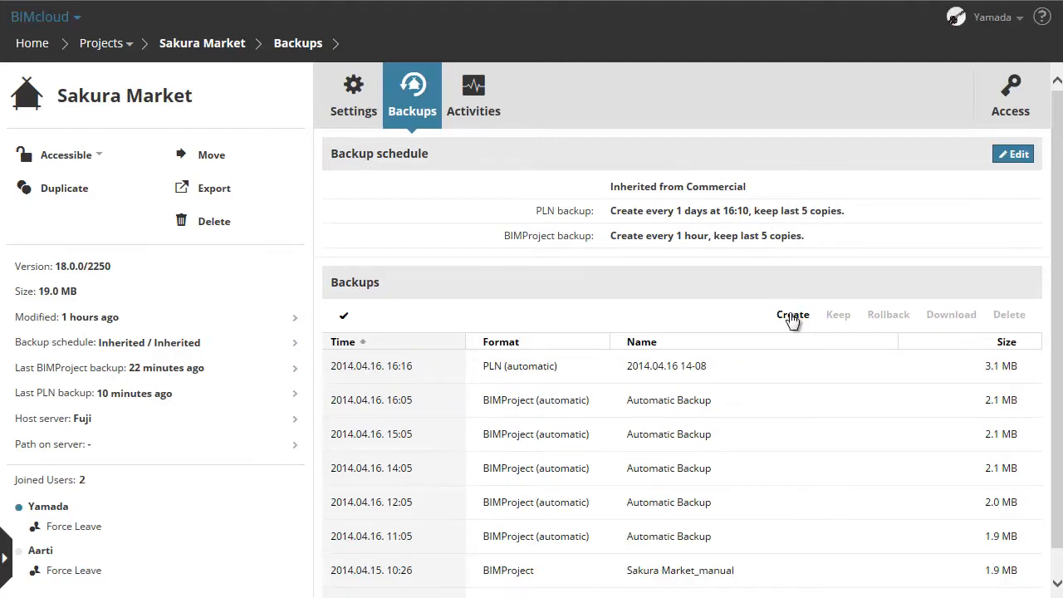
# Create a PLN backup of Sakura Market named 'Sakura Market 01'.
pyautogui.click(791, 315)
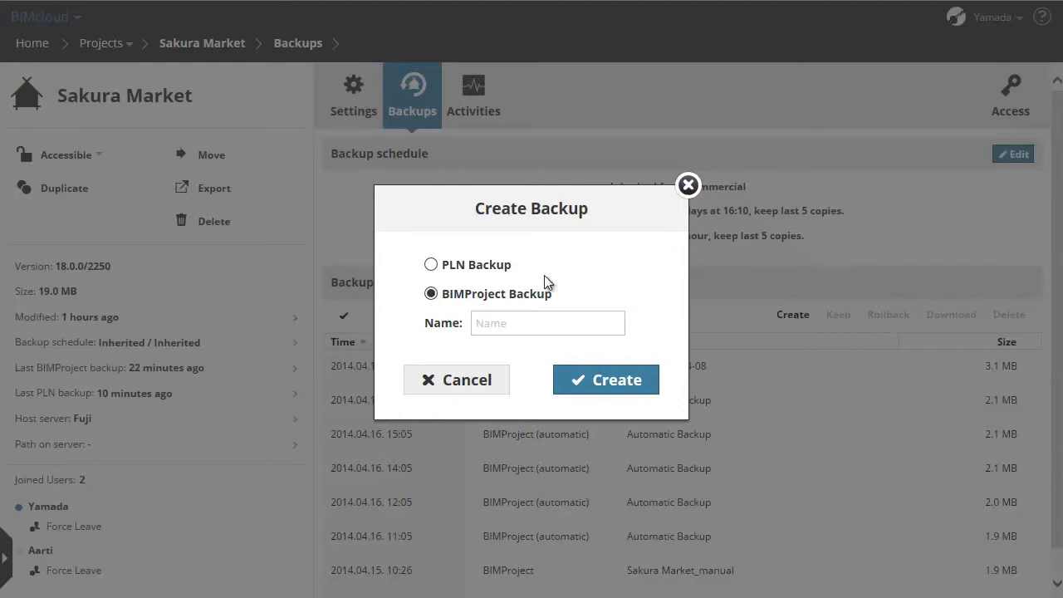
pyautogui.click(431, 264)
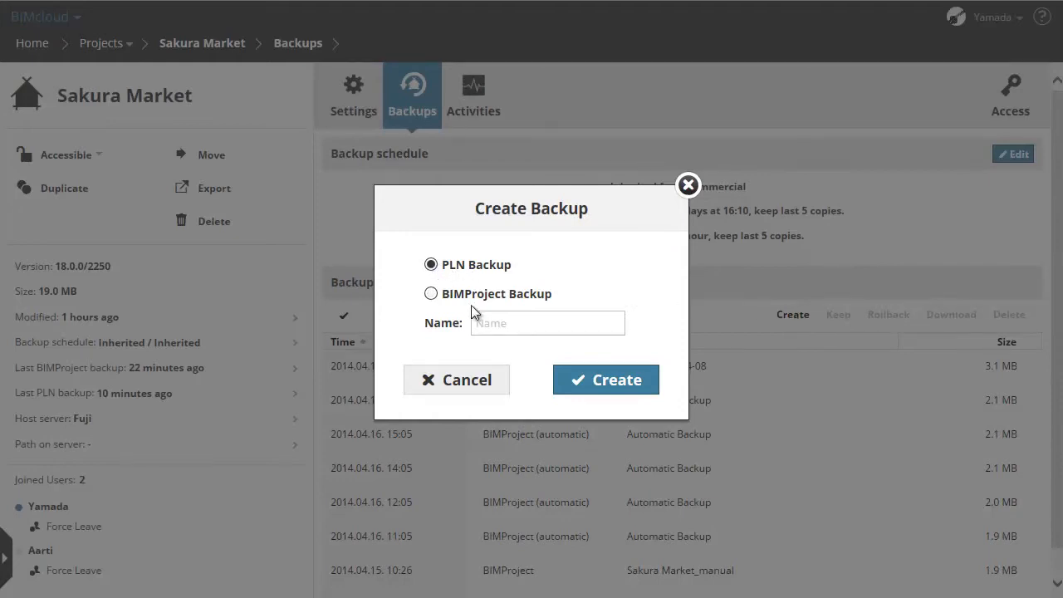
pyautogui.write('s')
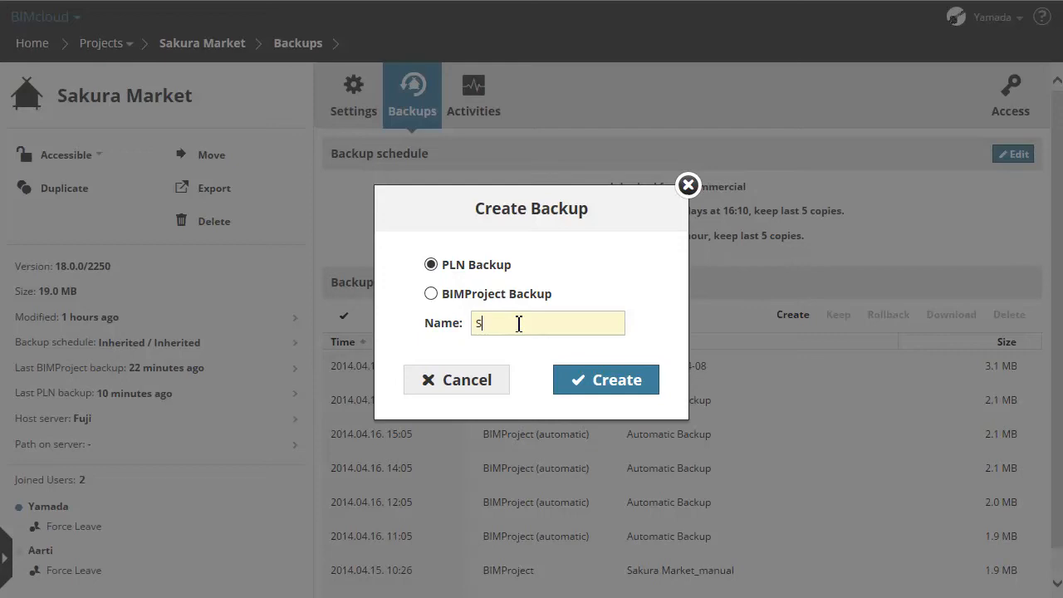
pyautogui.write('Sakura Market')
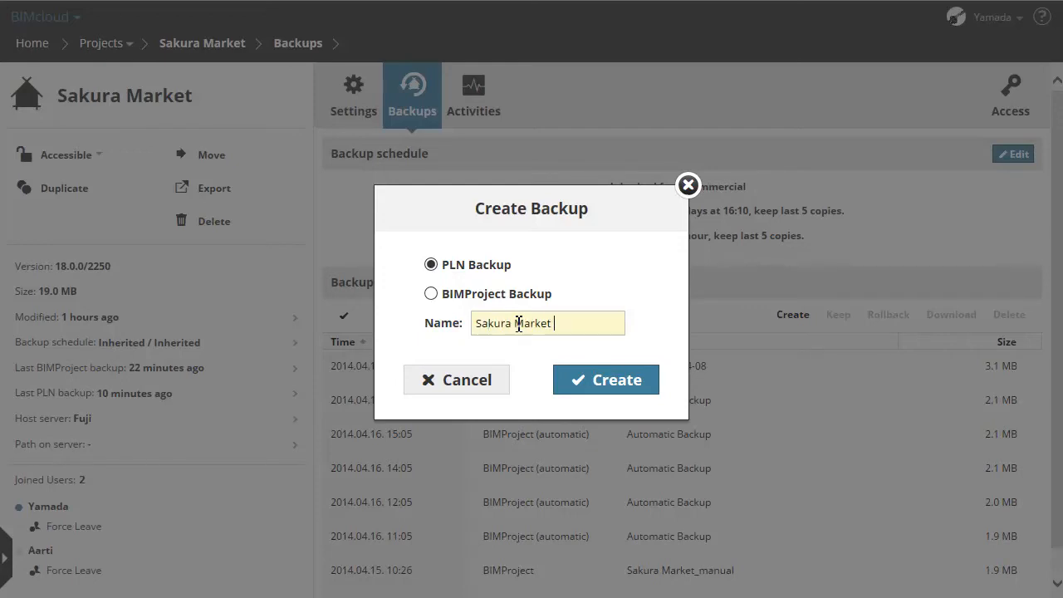
pyautogui.write('01')
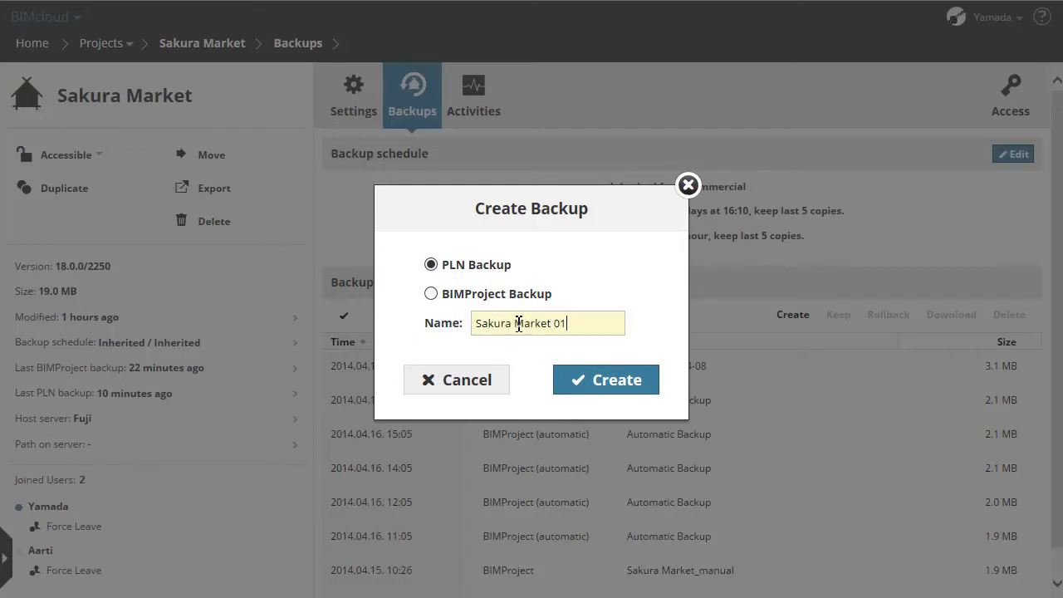
pyautogui.moveTo(619, 380)
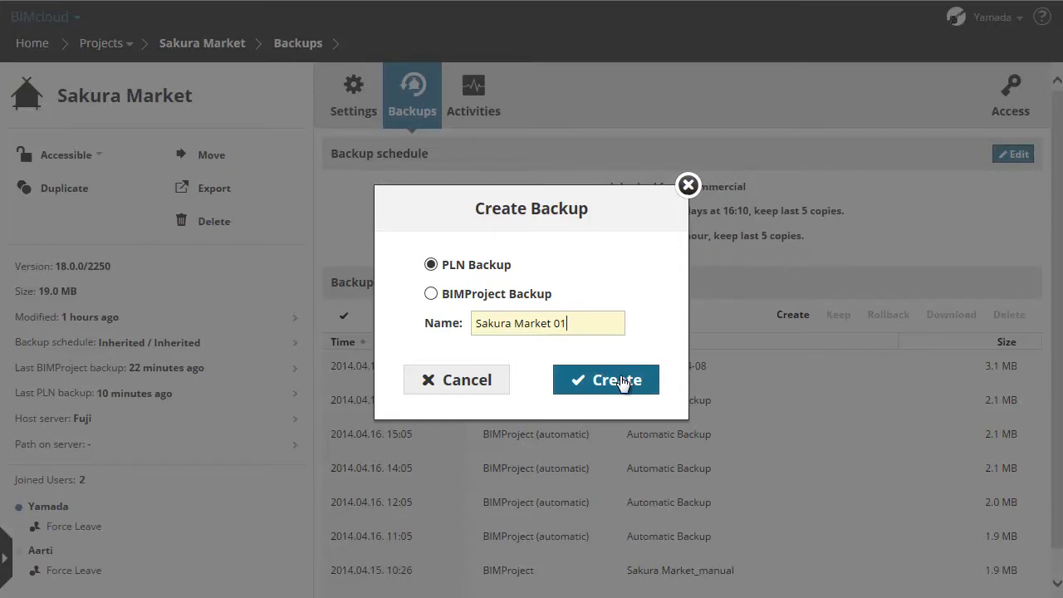
pyautogui.click(605, 379)
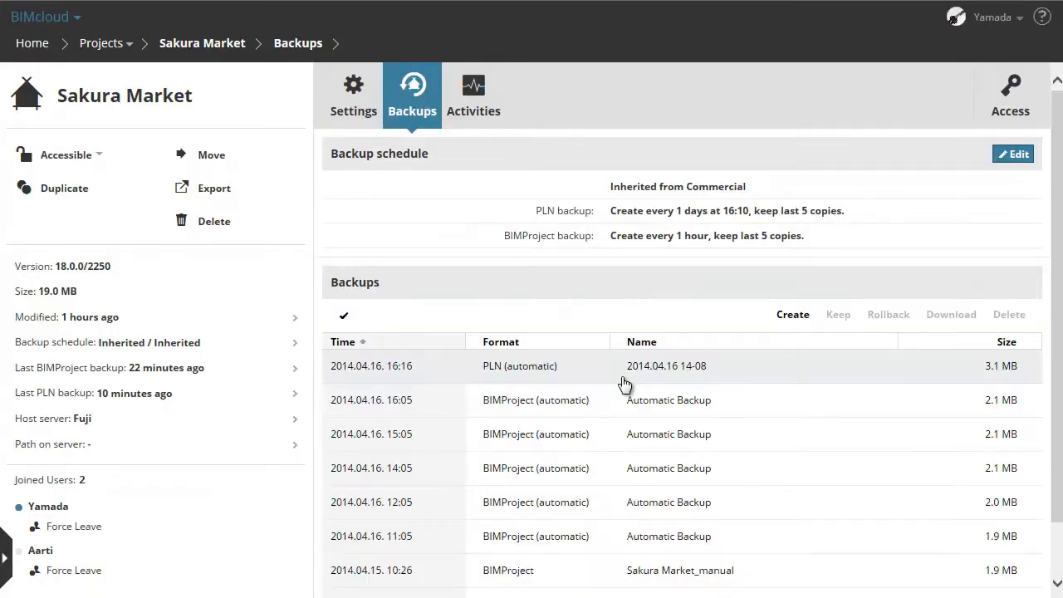
# Scroll the backups list down to the pending Sakura Market 01 entry.
pyautogui.scroll(-3)
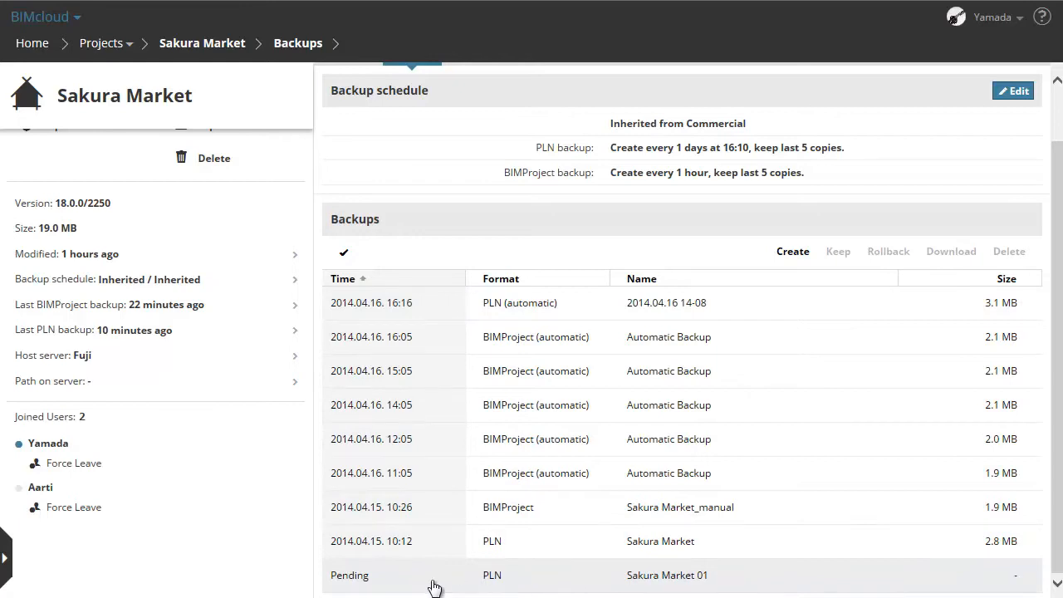
pyautogui.moveTo(357, 588)
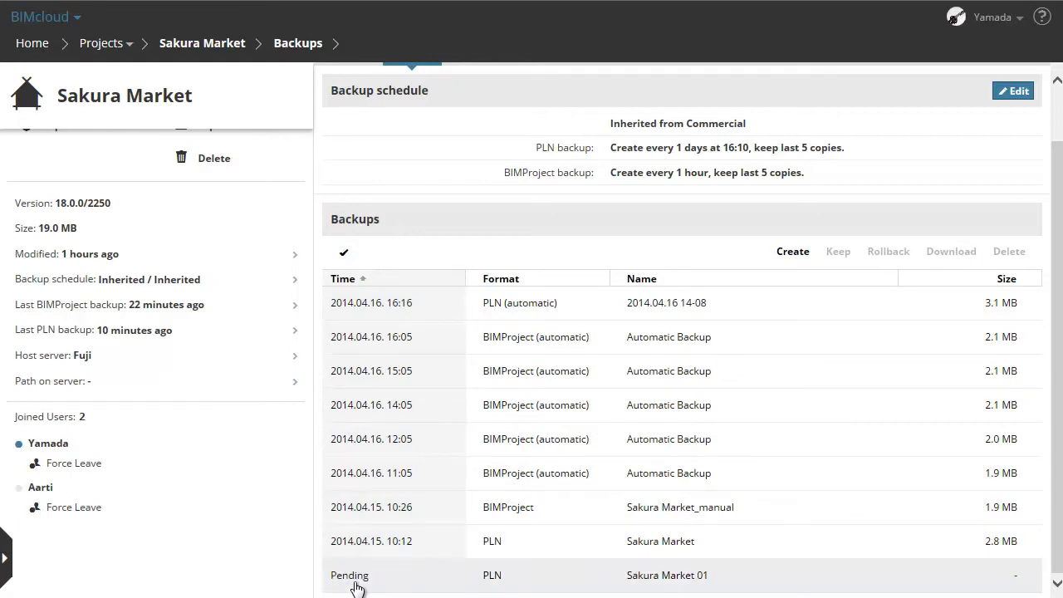
pyautogui.moveTo(372, 583)
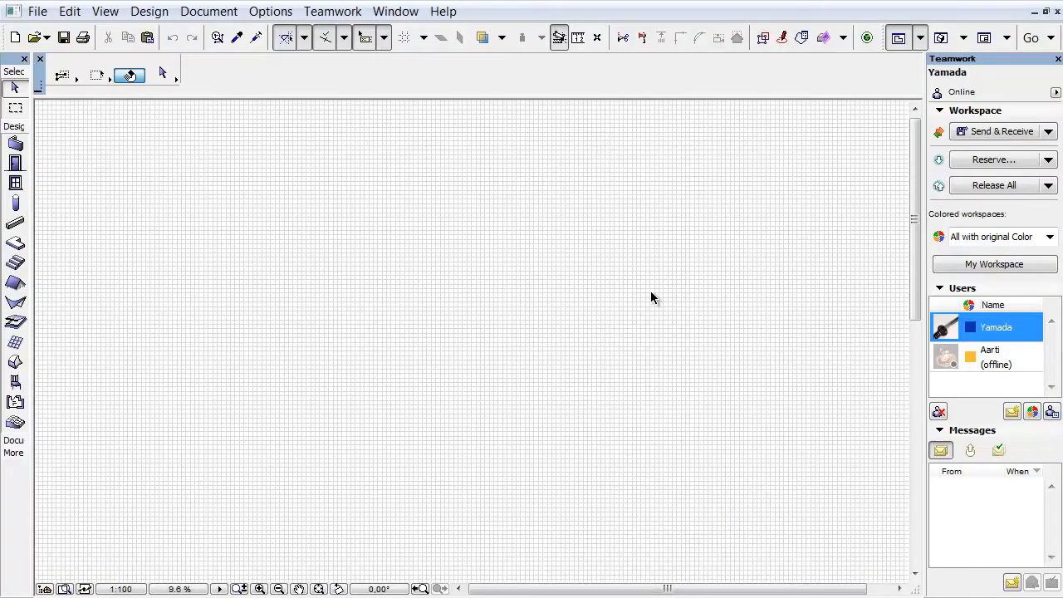
pyautogui.moveTo(1013, 133)
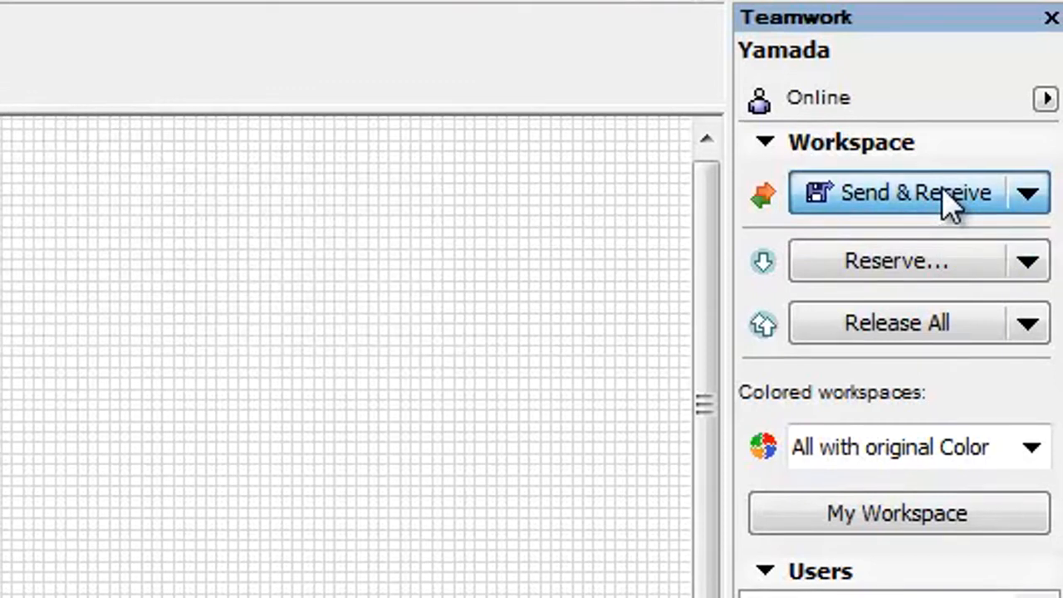
# Send & Receive in ARCHICAD and continue so the Sakura Market 01 PLN backup completes.
pyautogui.click(896, 191)
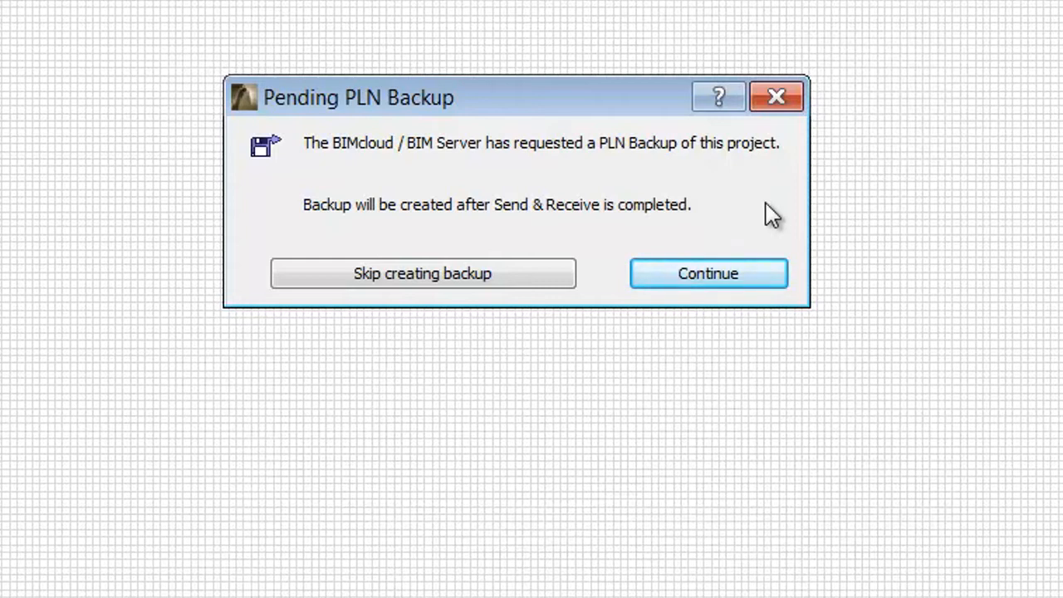
pyautogui.moveTo(772, 287)
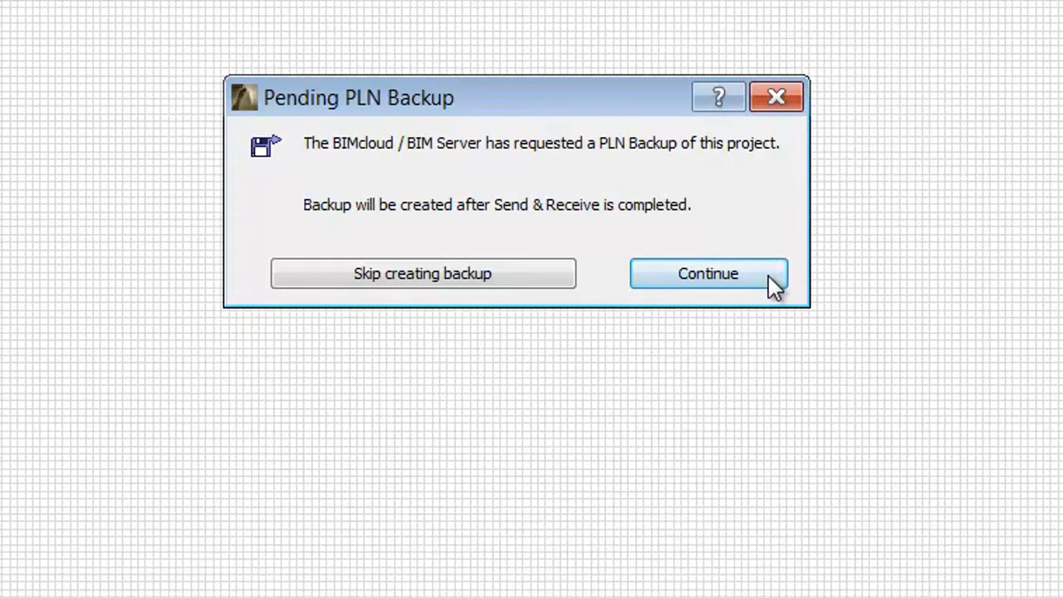
pyautogui.click(707, 273)
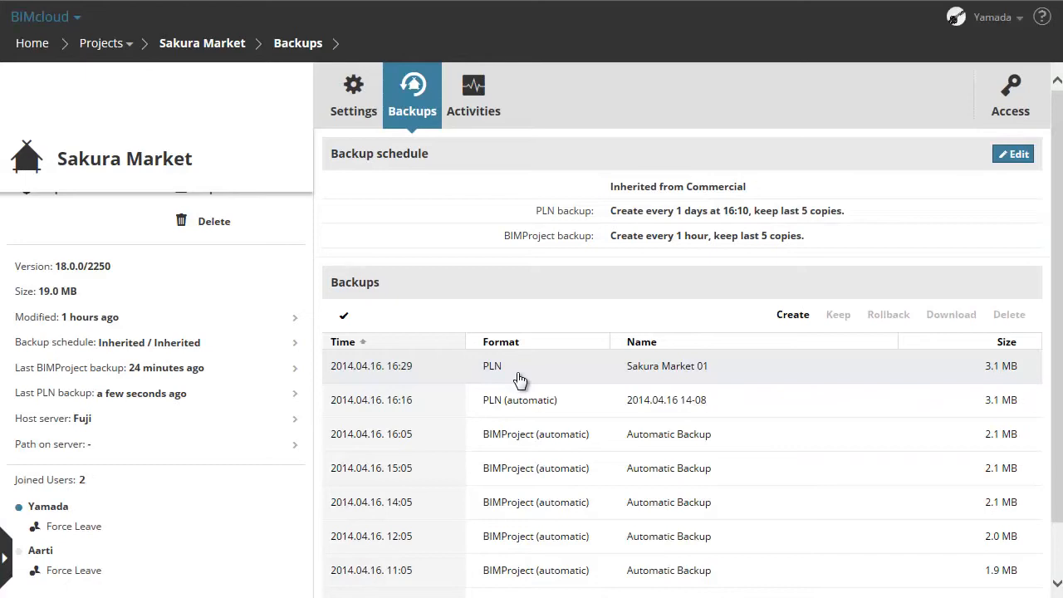
pyautogui.moveTo(778, 324)
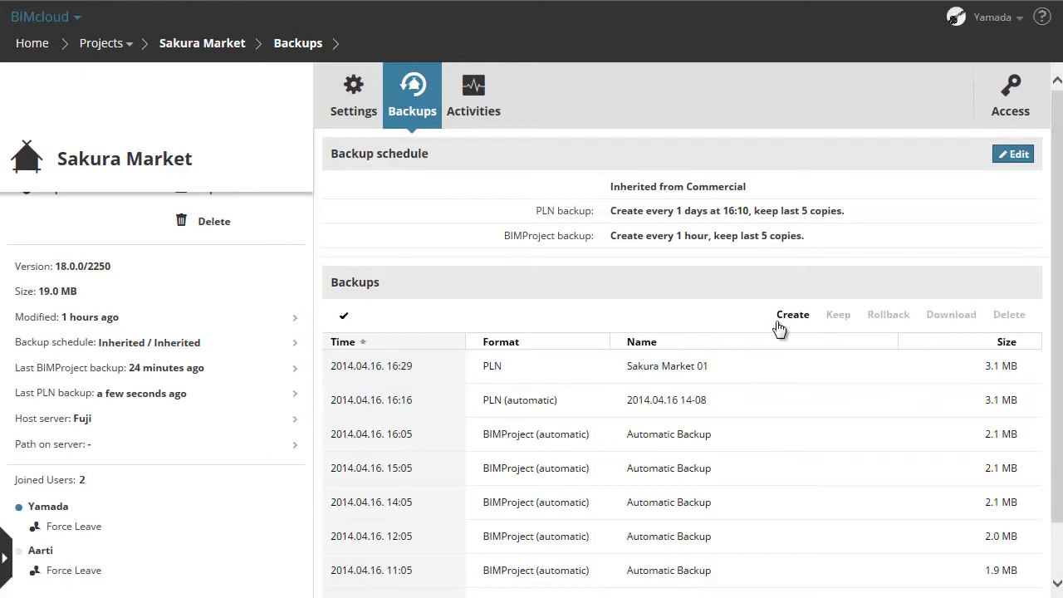
# Create another Sakura Market backup named 'Sakura Market 101'.
pyautogui.click(792, 314)
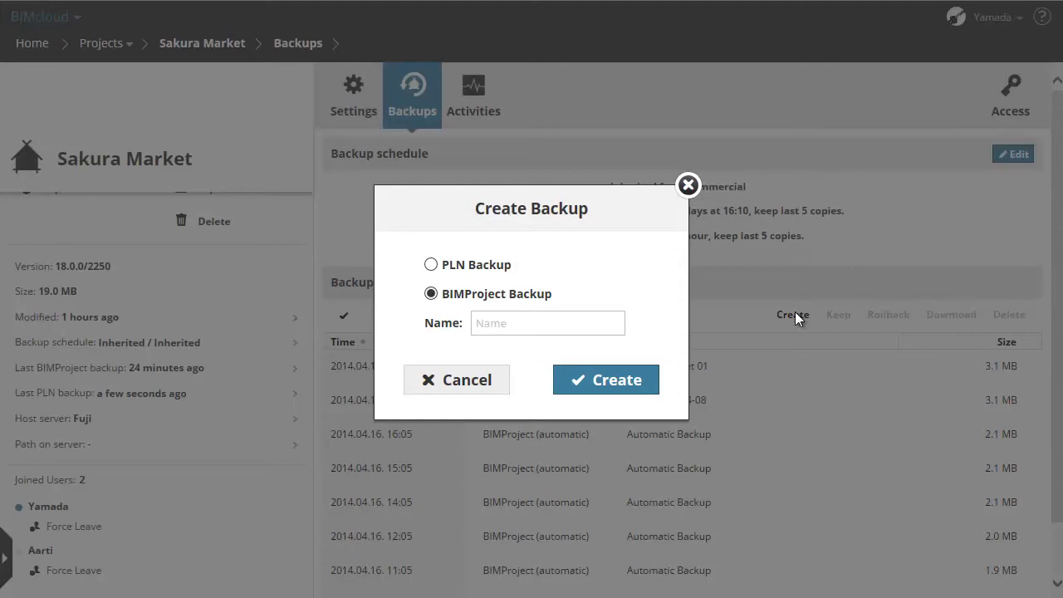
pyautogui.write('Sakura Market 101')
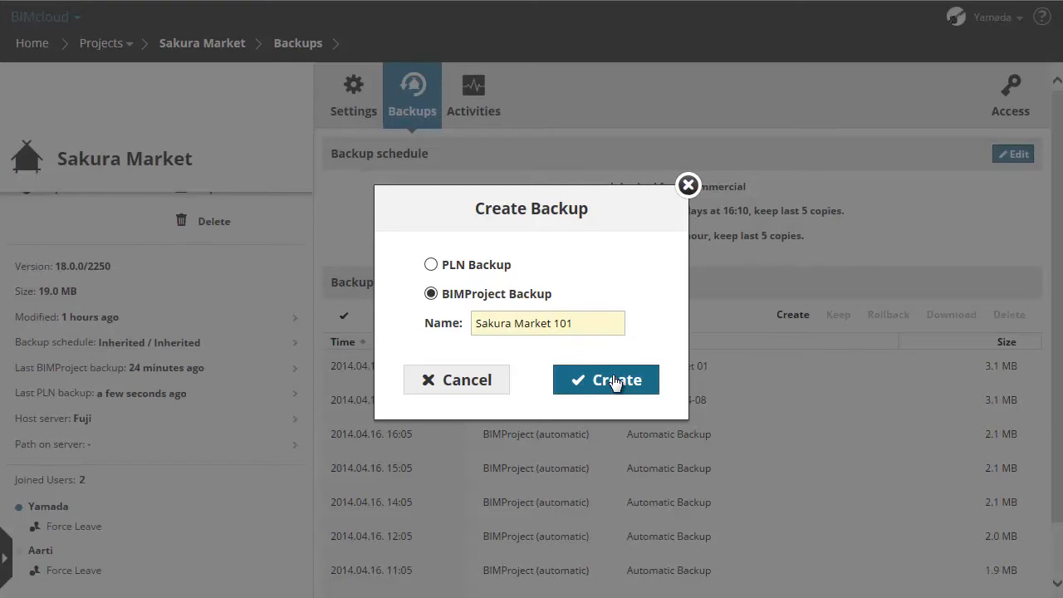
pyautogui.click(605, 380)
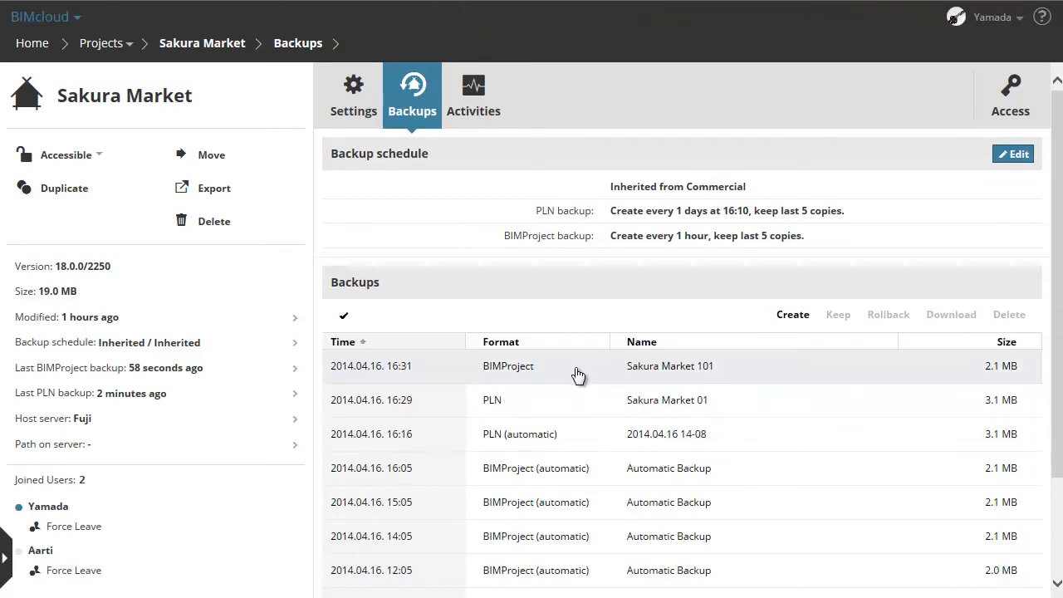
pyautogui.moveTo(490, 374)
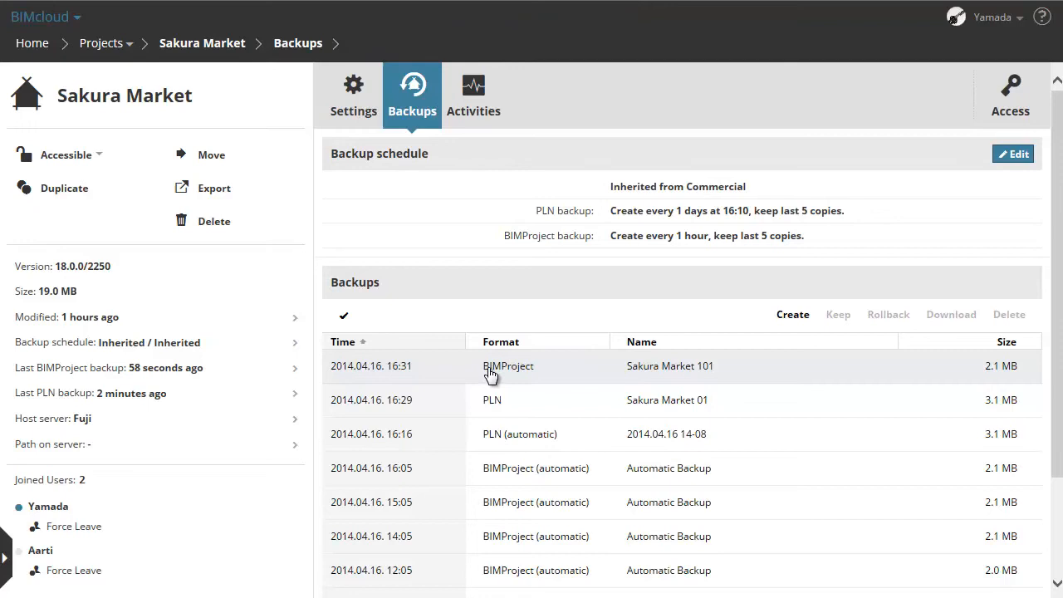
pyautogui.moveTo(515, 373)
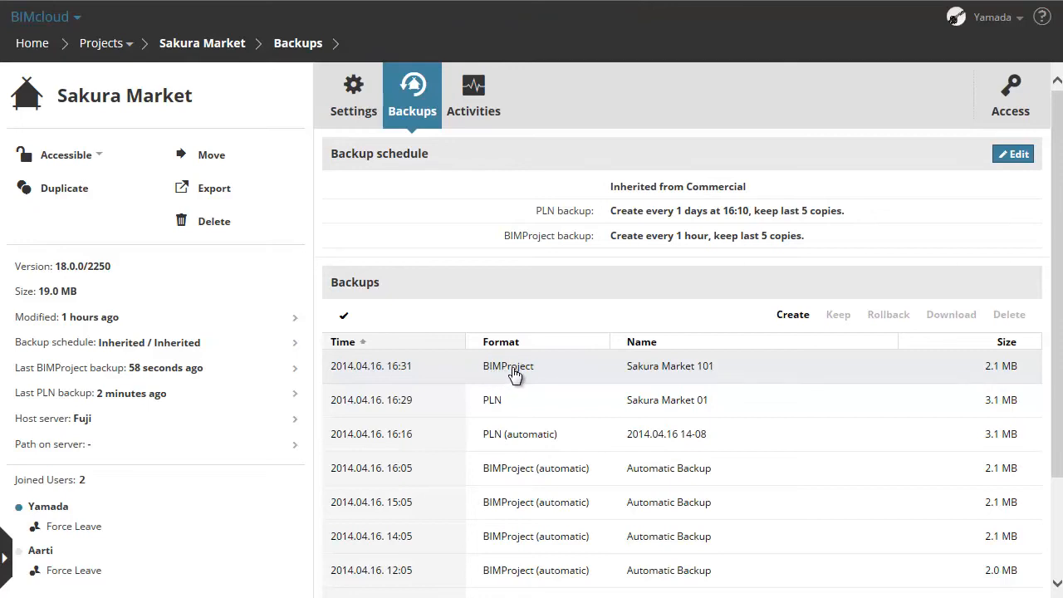
pyautogui.moveTo(525, 372)
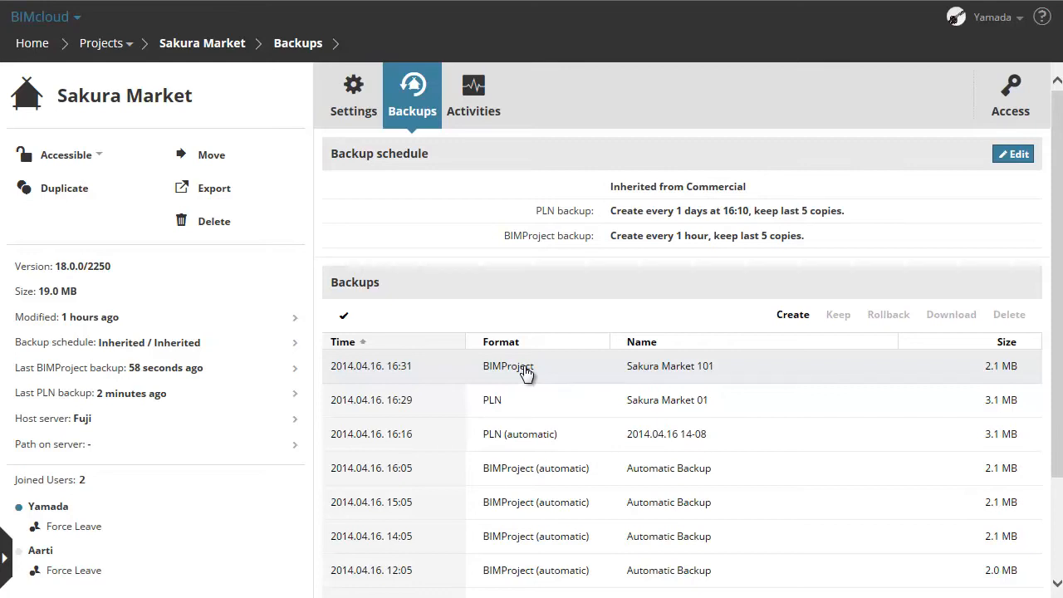
pyautogui.moveTo(543, 405)
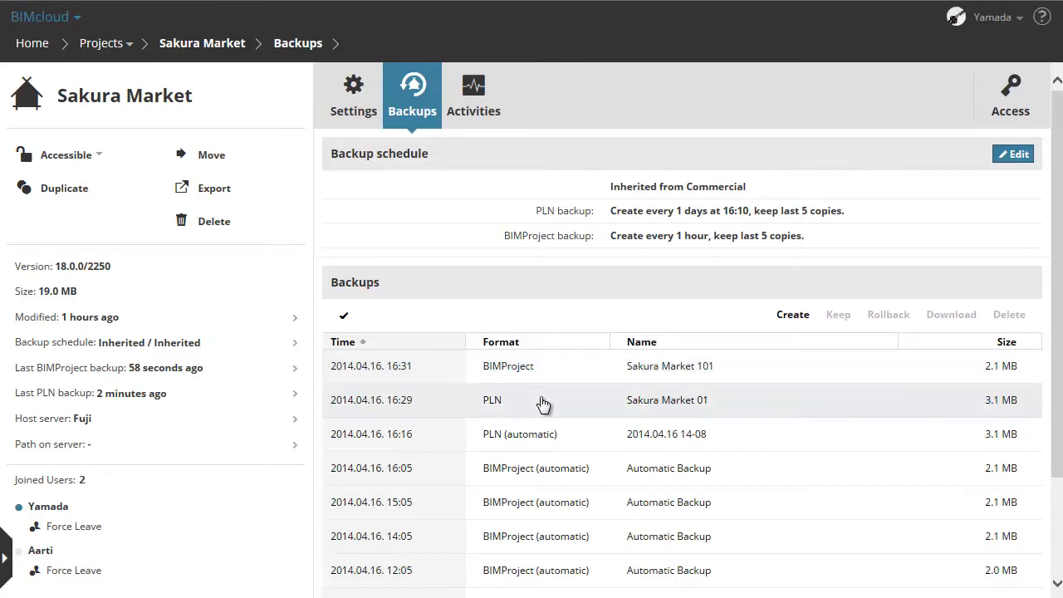
pyautogui.moveTo(556, 413)
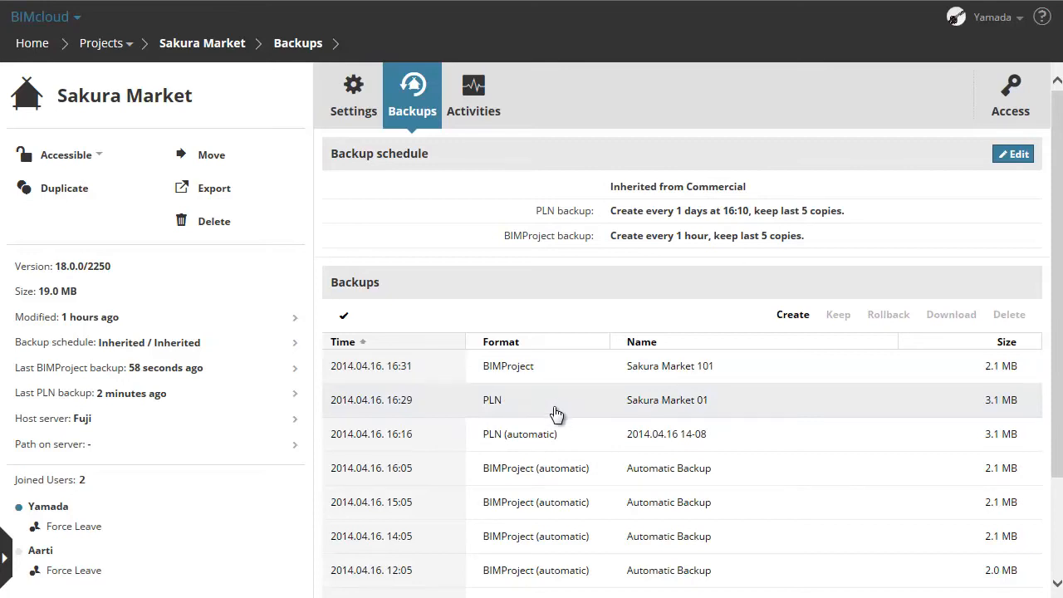
pyautogui.moveTo(576, 441)
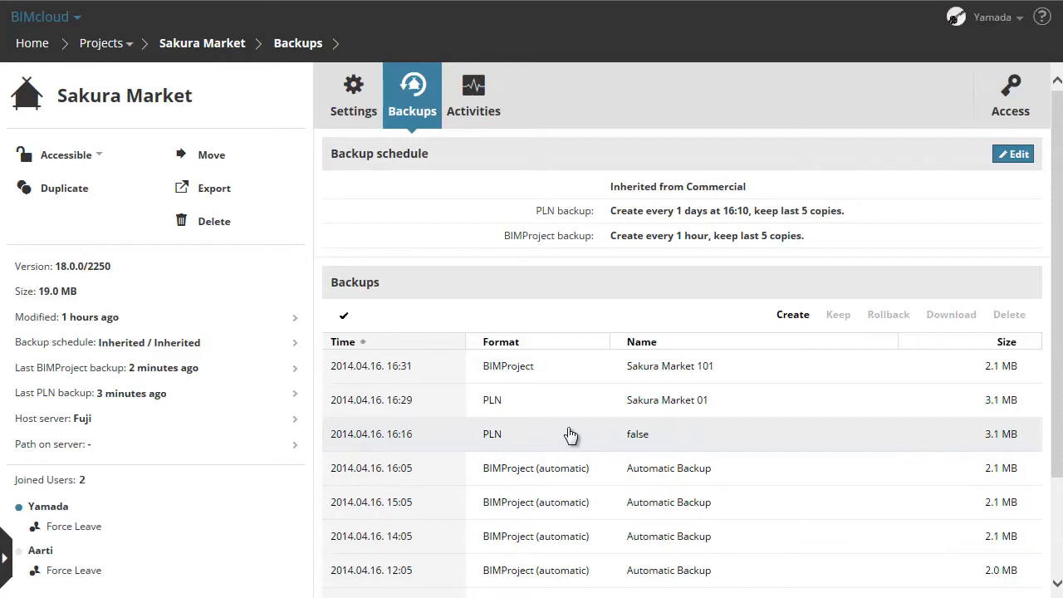
pyautogui.moveTo(481, 424)
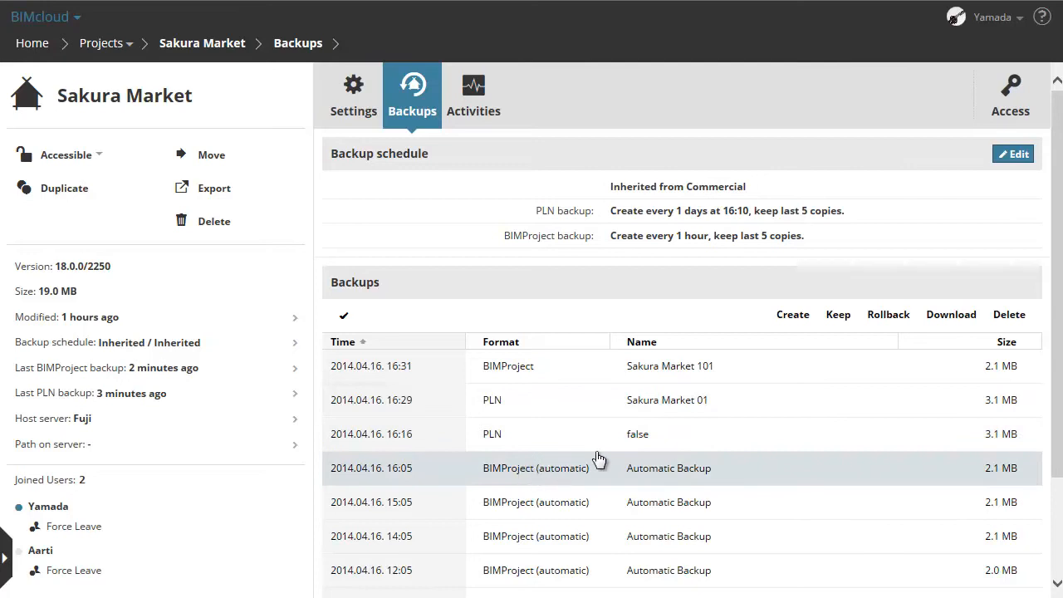
pyautogui.moveTo(893, 323)
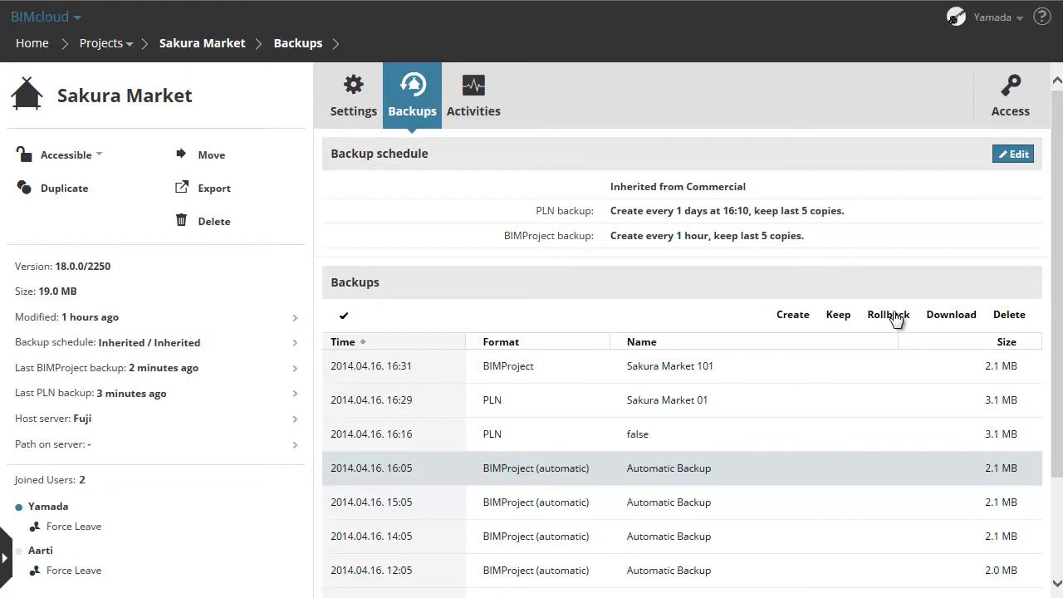
# Roll back the 16:05 backup into a new project named 'Sakura Market Rollback'.
pyautogui.click(886, 314)
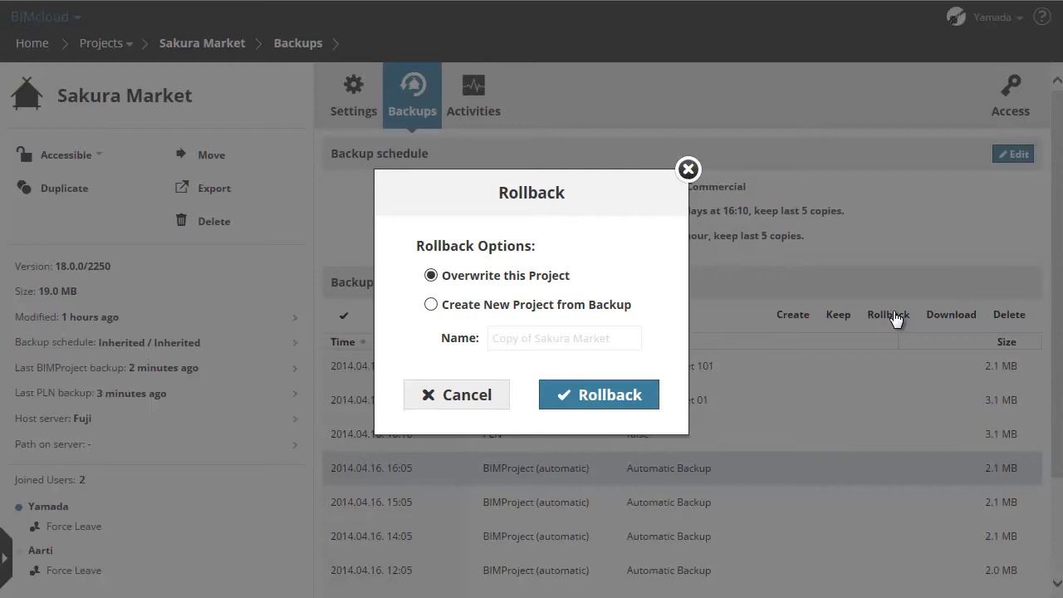
pyautogui.moveTo(559, 279)
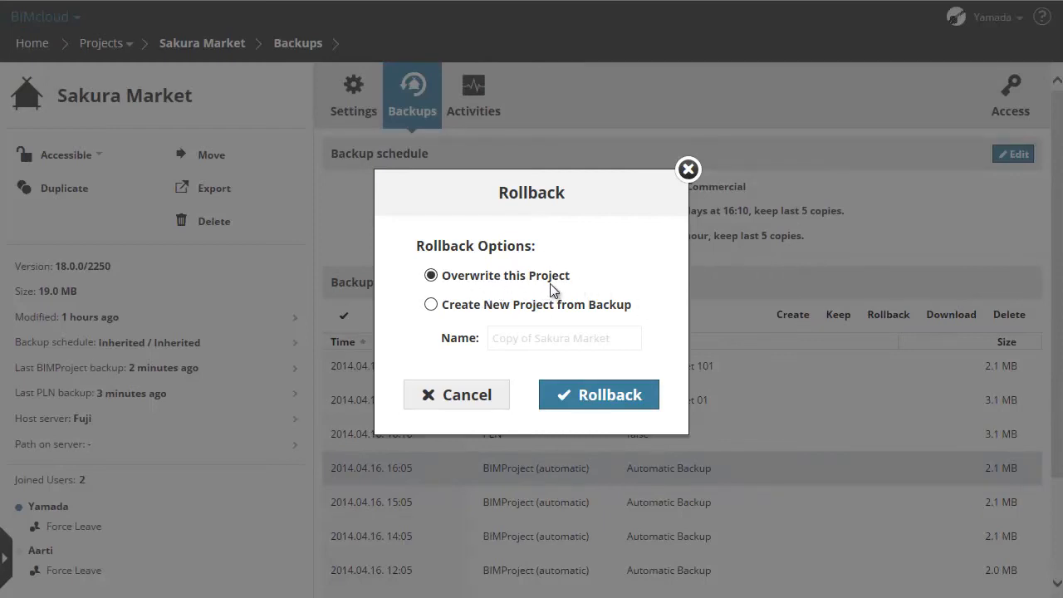
pyautogui.moveTo(577, 317)
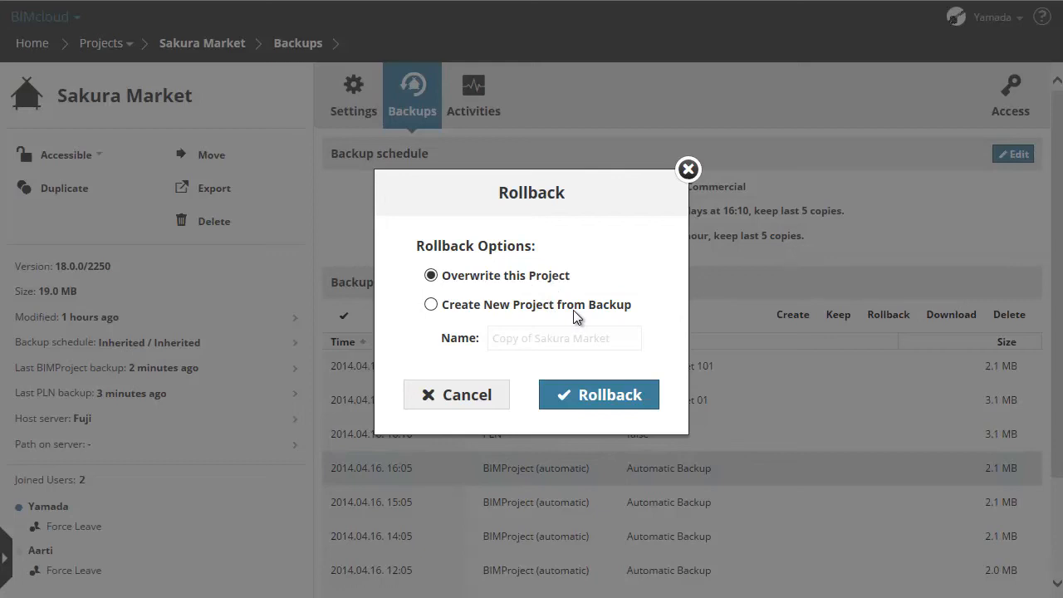
pyautogui.moveTo(448, 323)
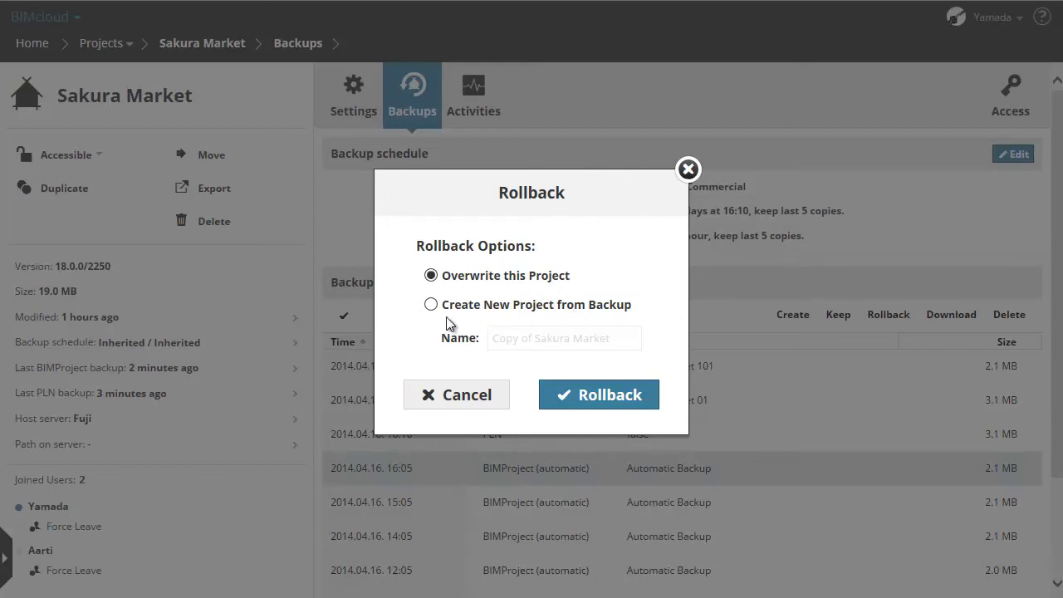
pyautogui.click(431, 304)
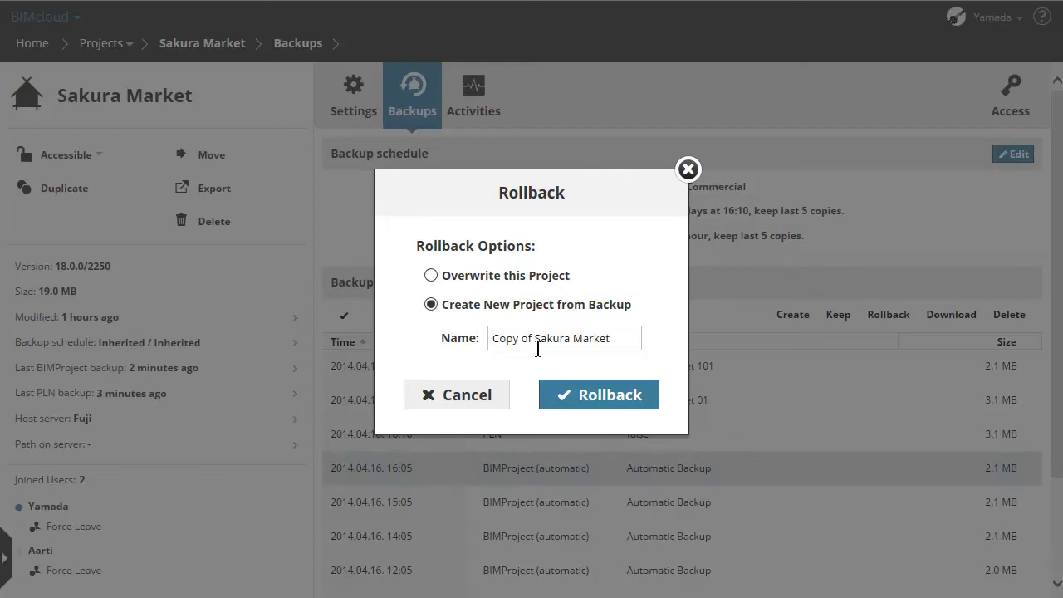
pyautogui.write('Sakura Market')
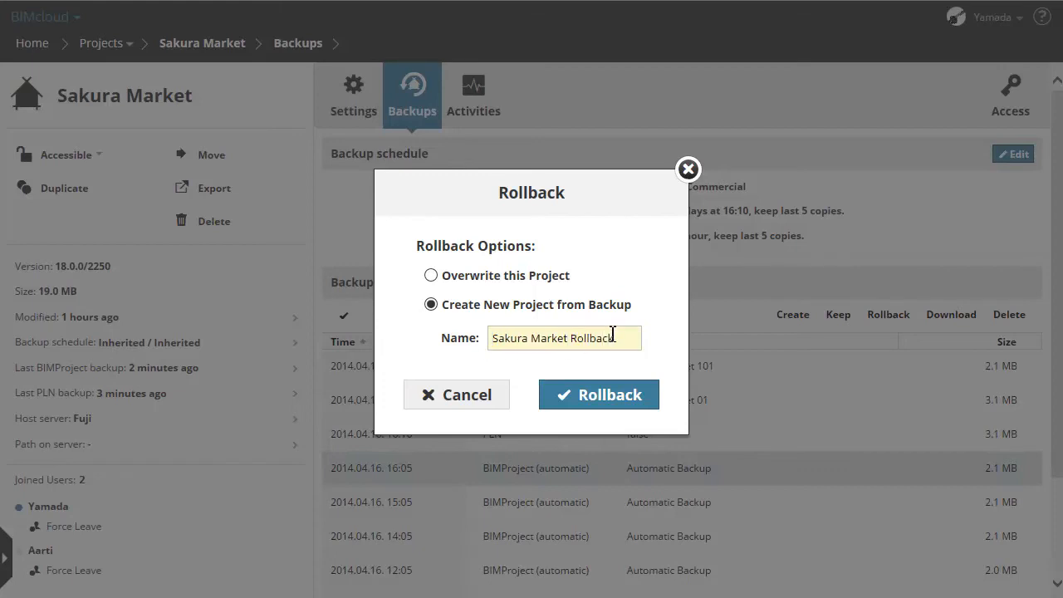
pyautogui.moveTo(599, 394)
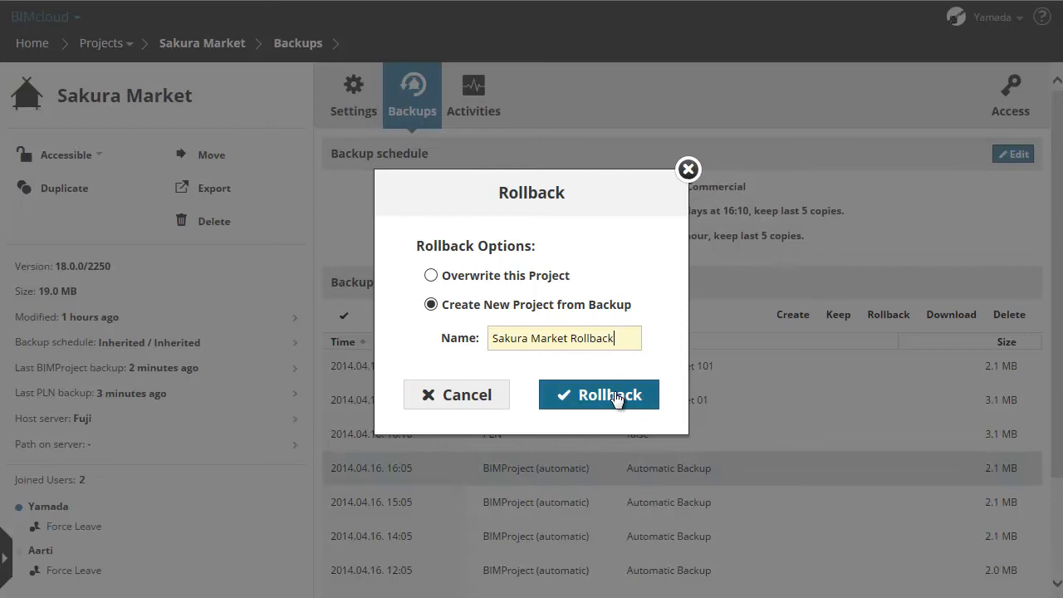
pyautogui.click(598, 395)
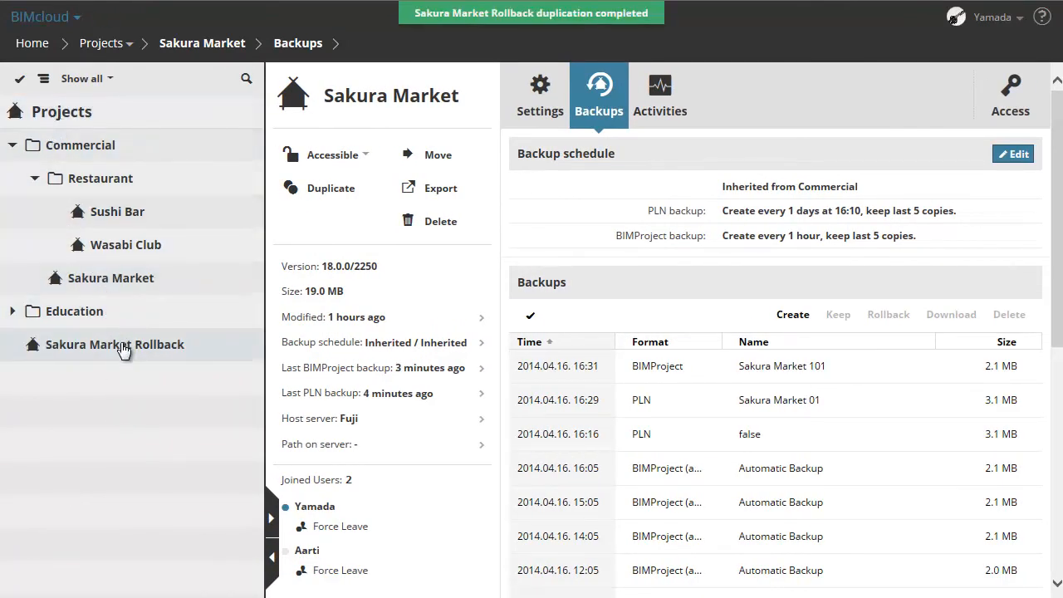
pyautogui.click(115, 344)
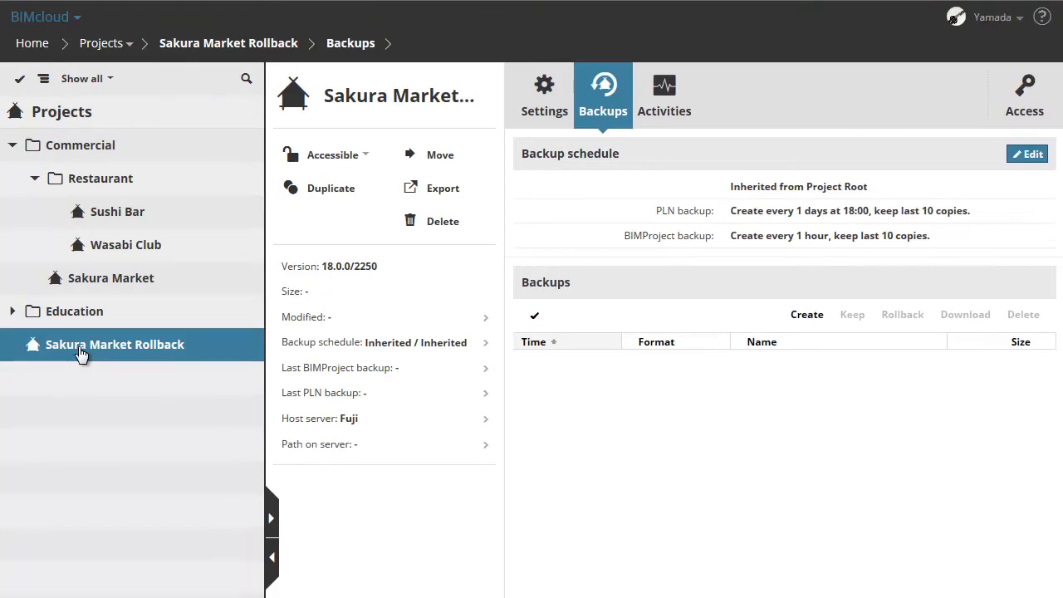
pyautogui.click(110, 277)
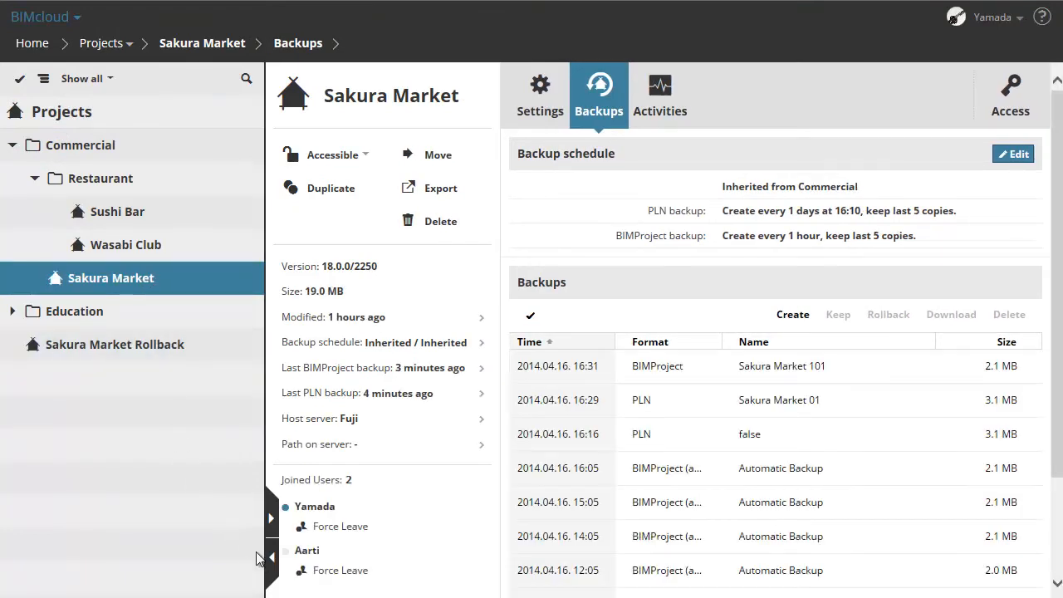
pyautogui.click(270, 517)
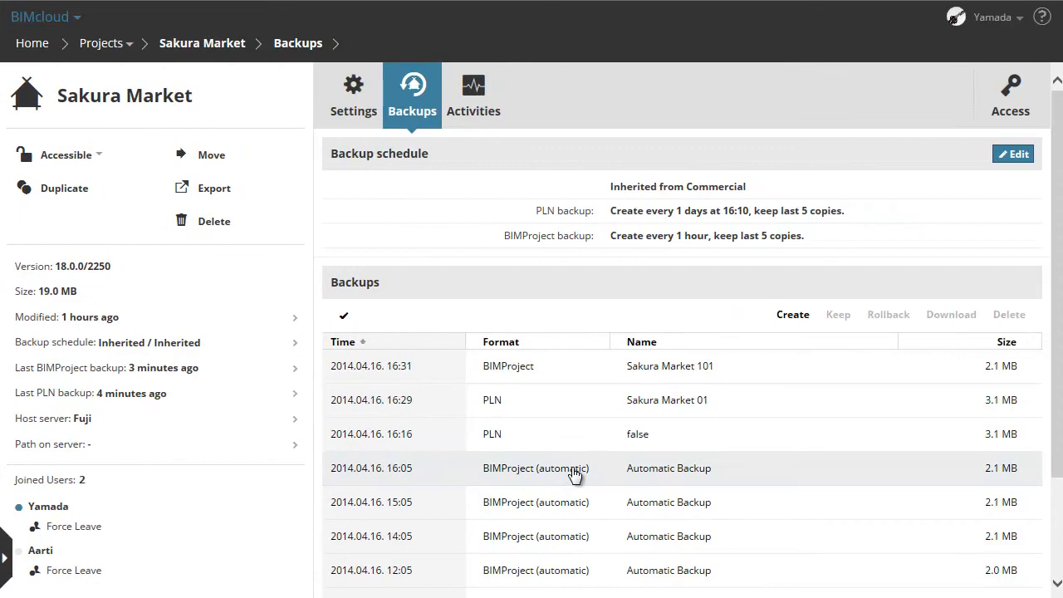
pyautogui.moveTo(587, 405)
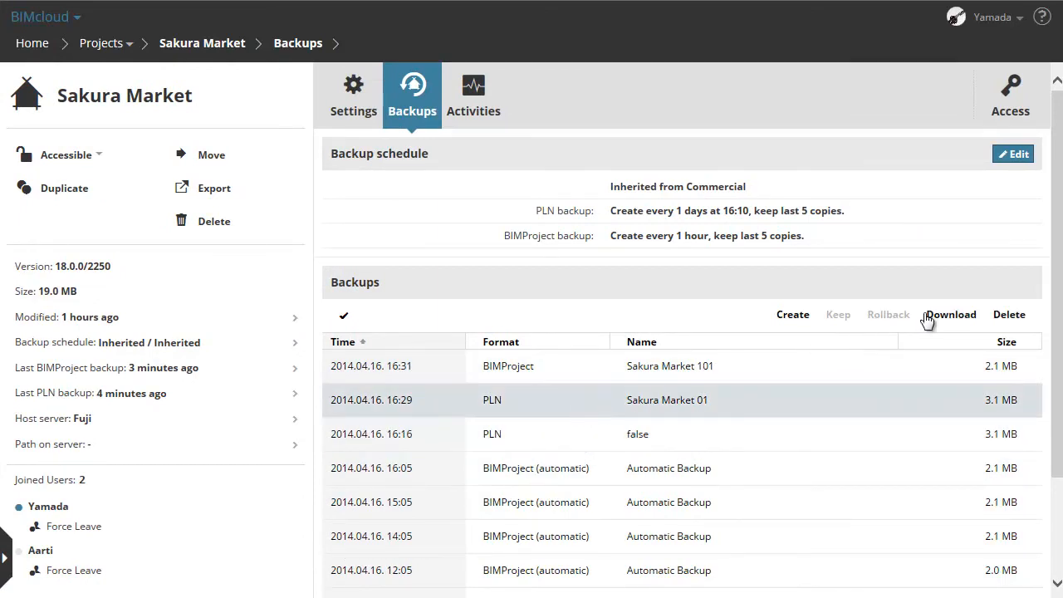
# Download Sakura Market 01.pln and save the 16:05 automatic backup archive.
pyautogui.click(950, 314)
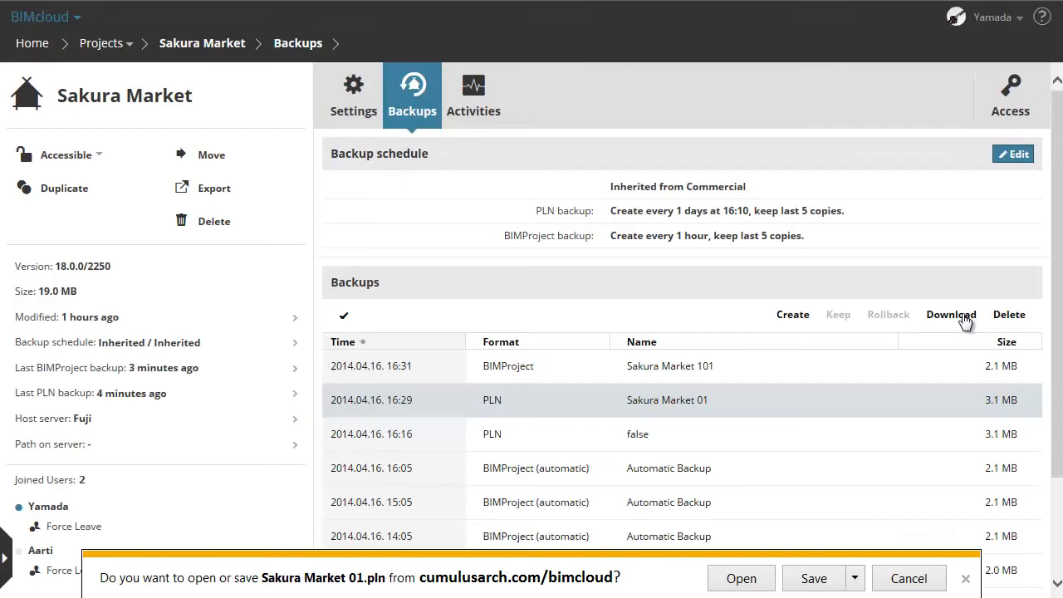
pyautogui.moveTo(552, 554)
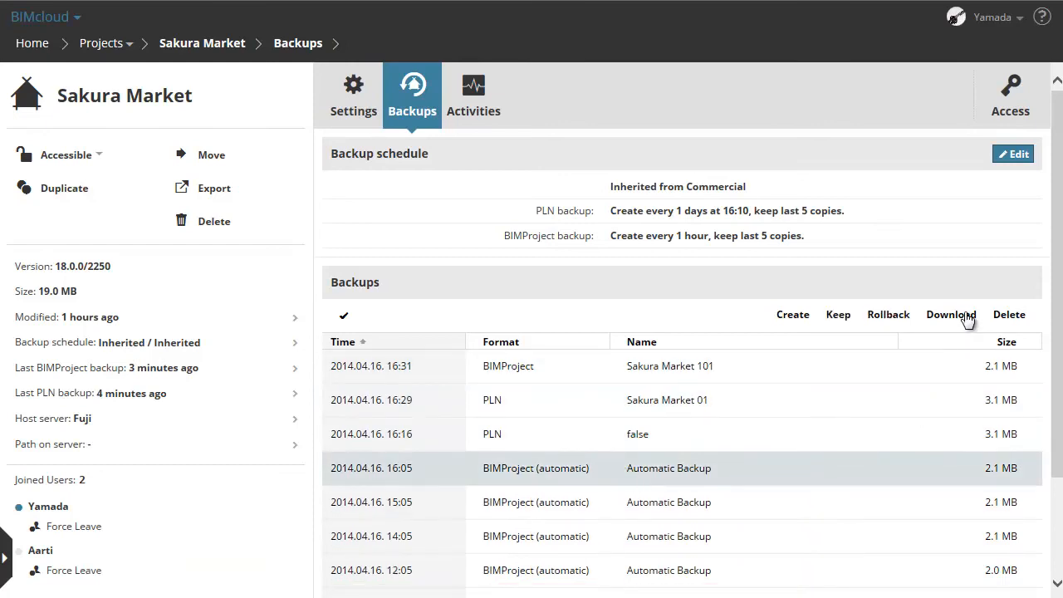
pyautogui.click(950, 314)
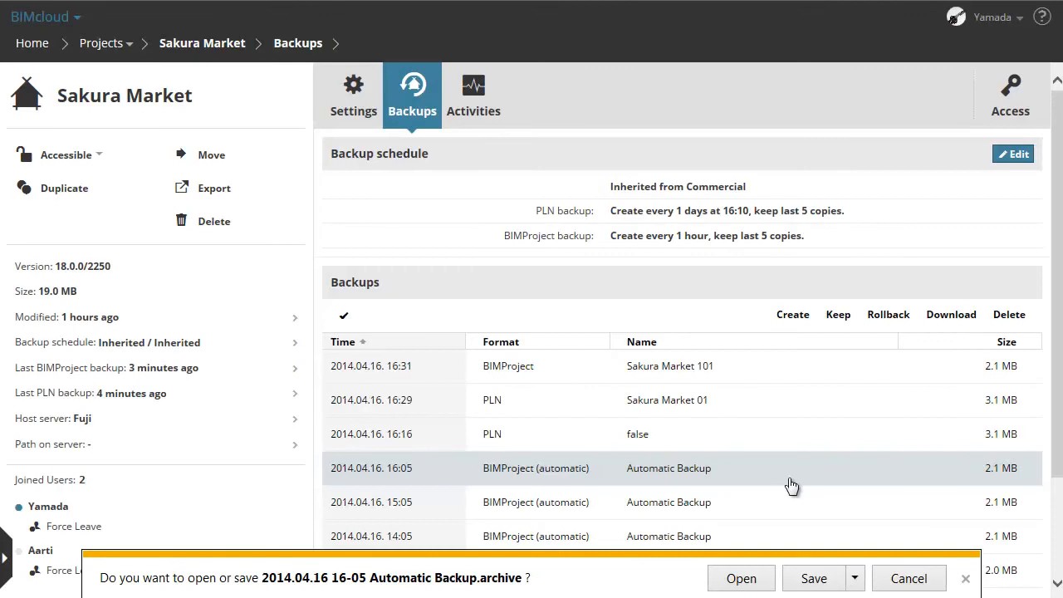
pyautogui.moveTo(681, 581)
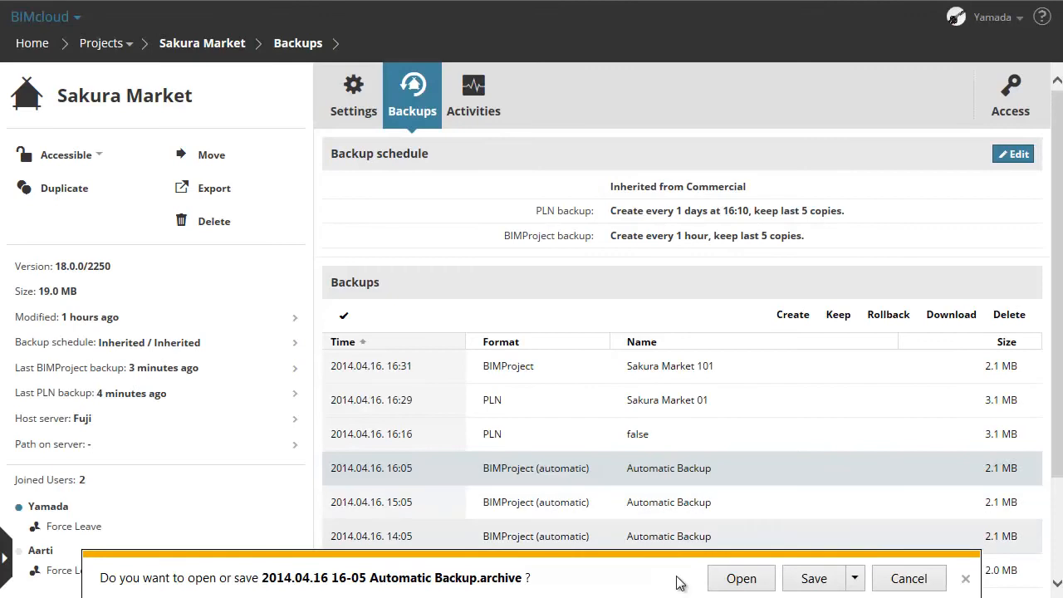
pyautogui.moveTo(813, 578)
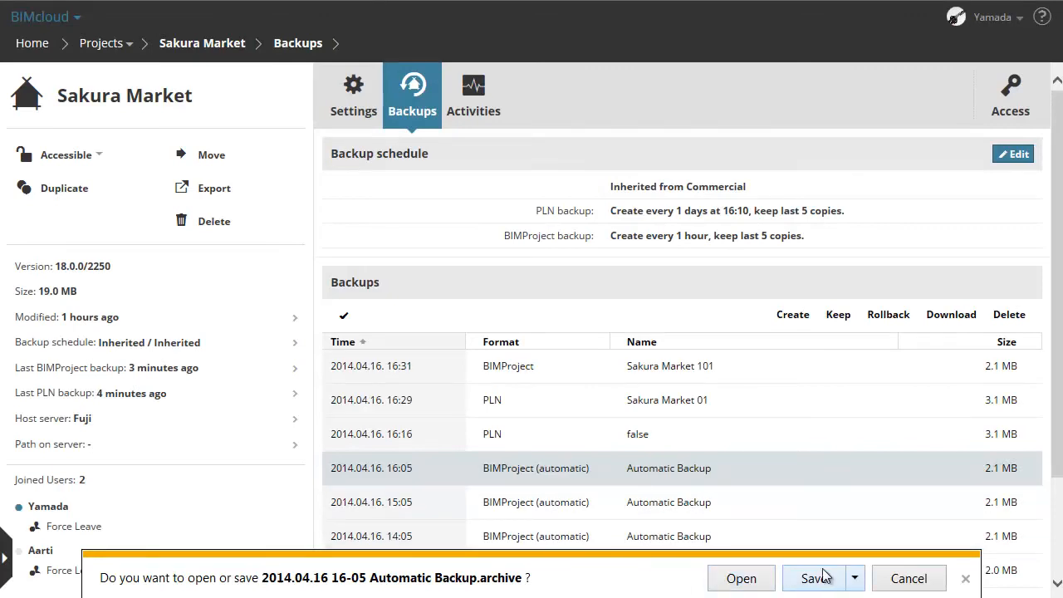
pyautogui.click(964, 578)
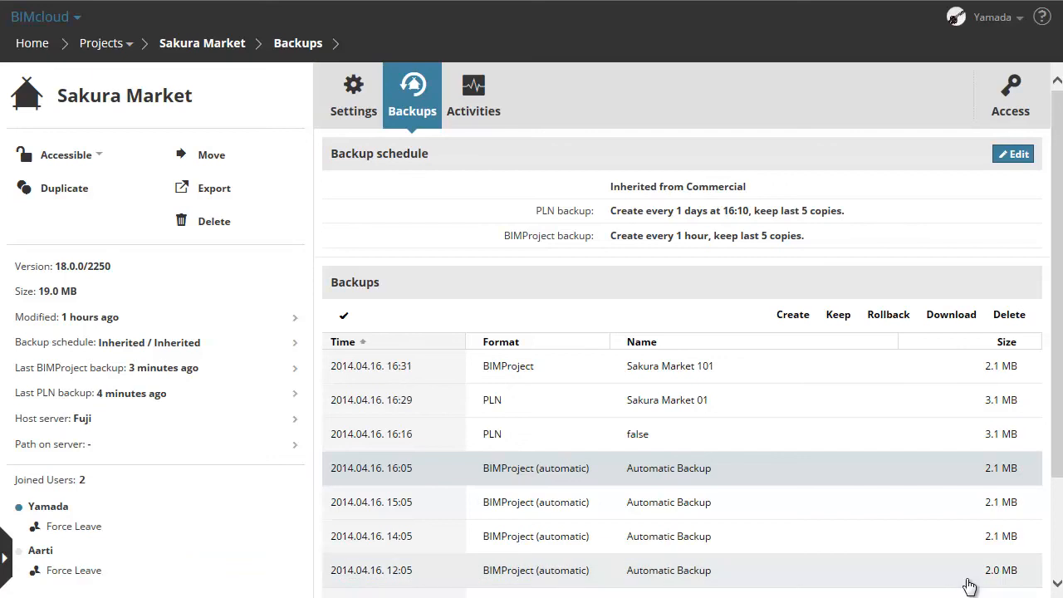
pyautogui.moveTo(767, 466)
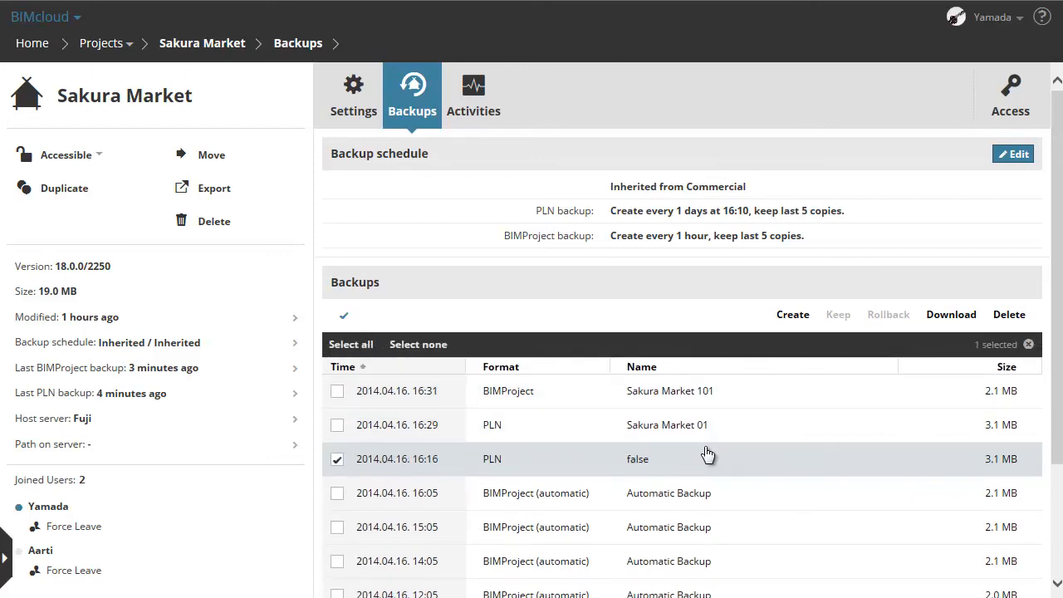
# Scroll the backups list down to the oldest backups.
pyautogui.scroll(-3)
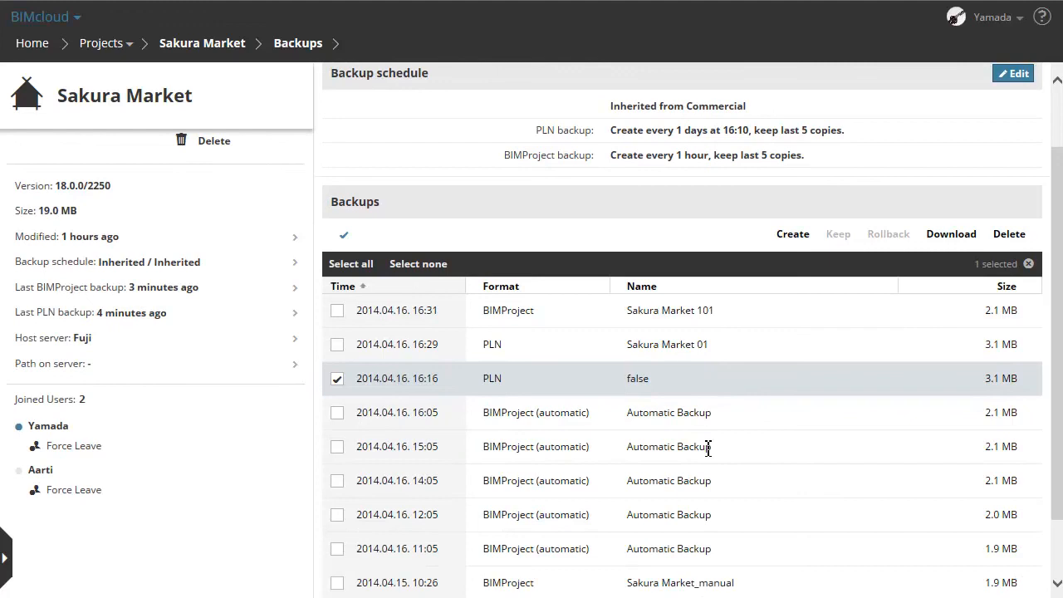
pyautogui.scroll(-3)
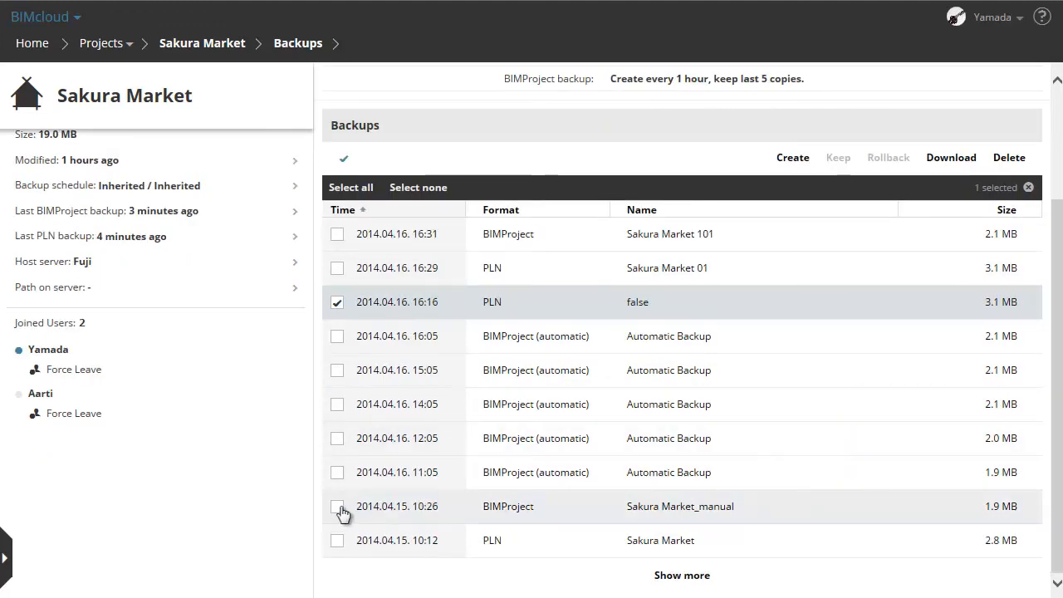